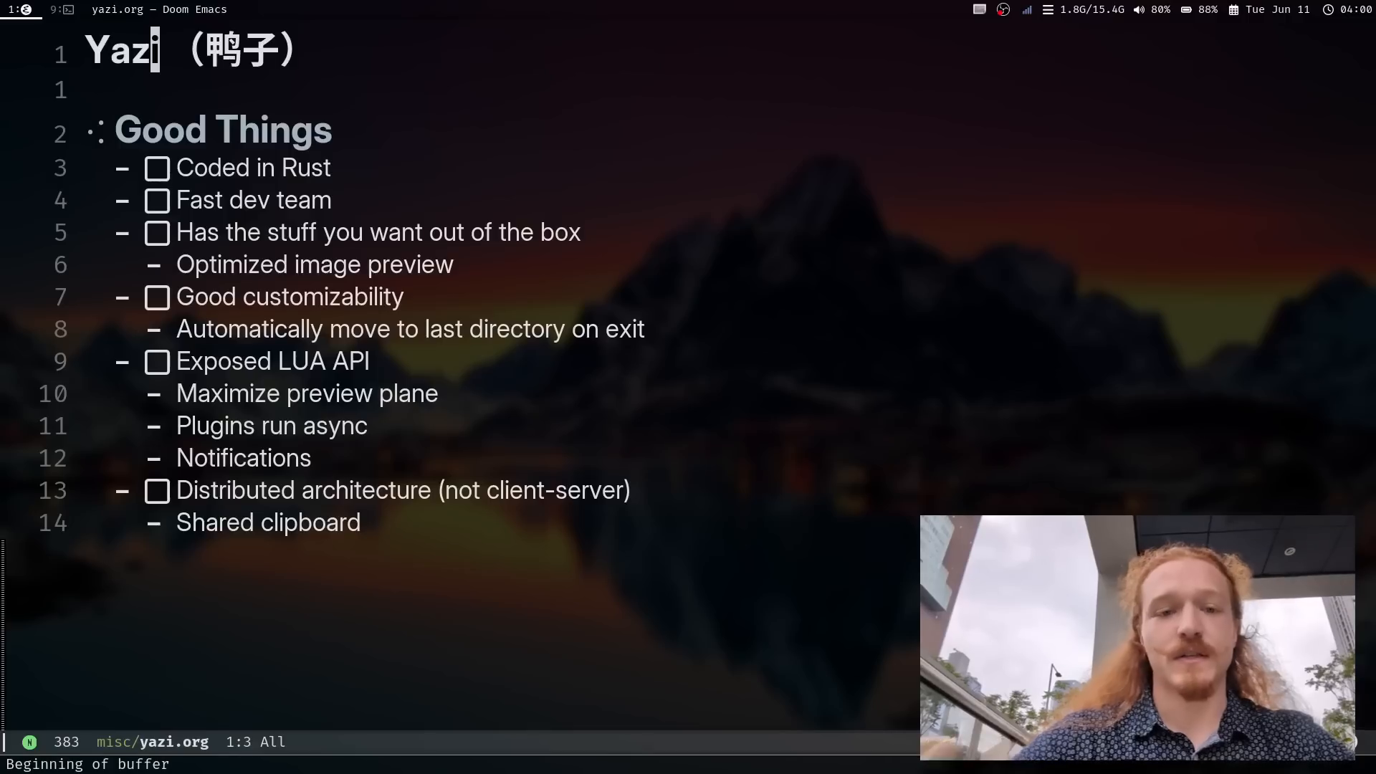
mouse_move(1036, 497)
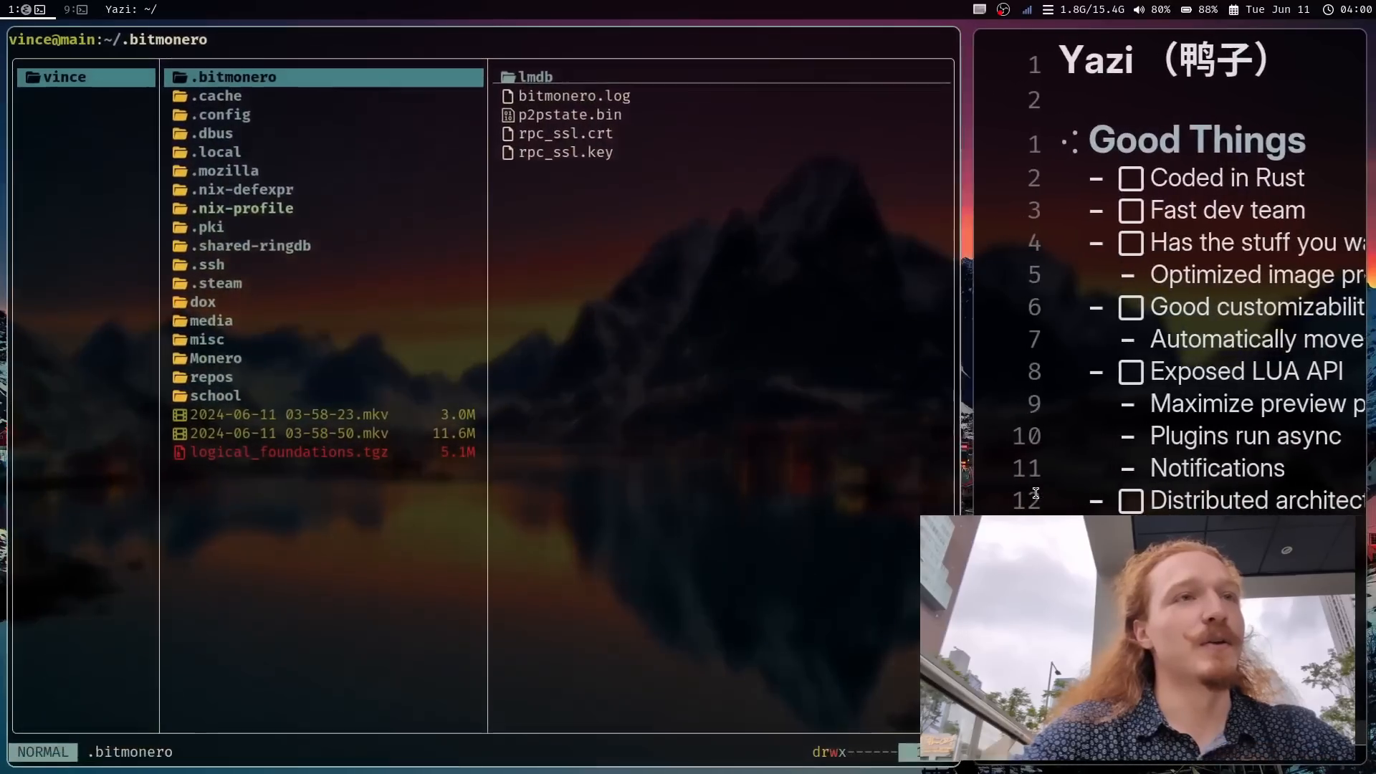
Create empty files test, test_2 and test_3 in the home folder from Yazi.
click(218, 284)
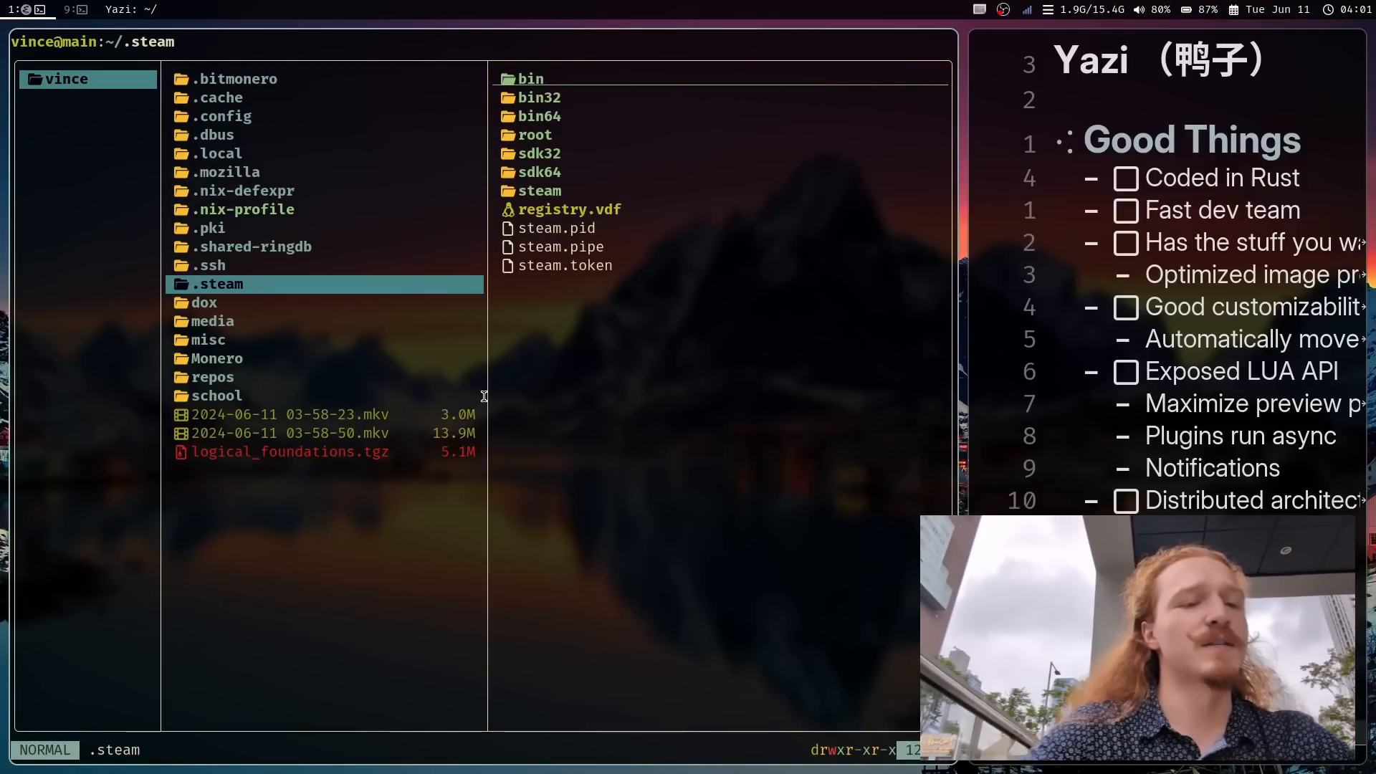
key(a)
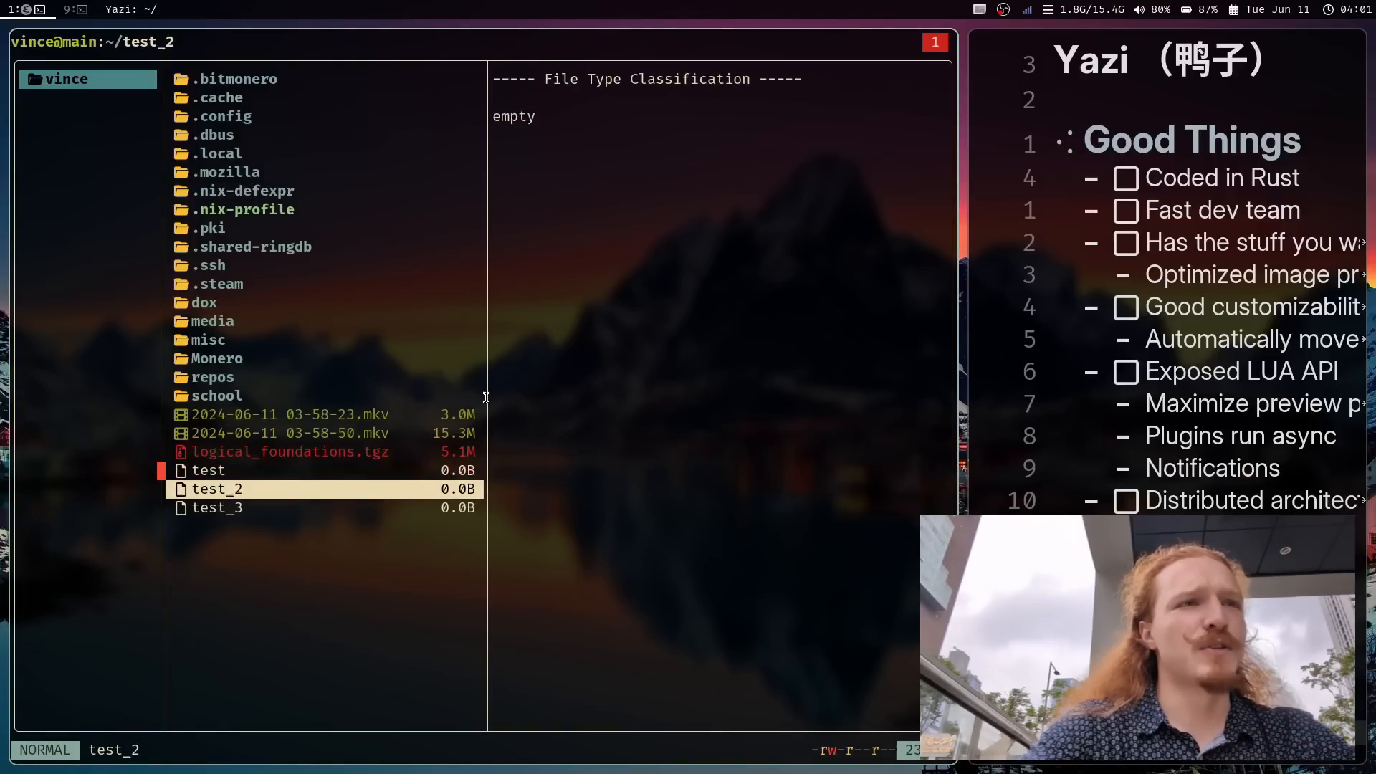
click(290, 452)
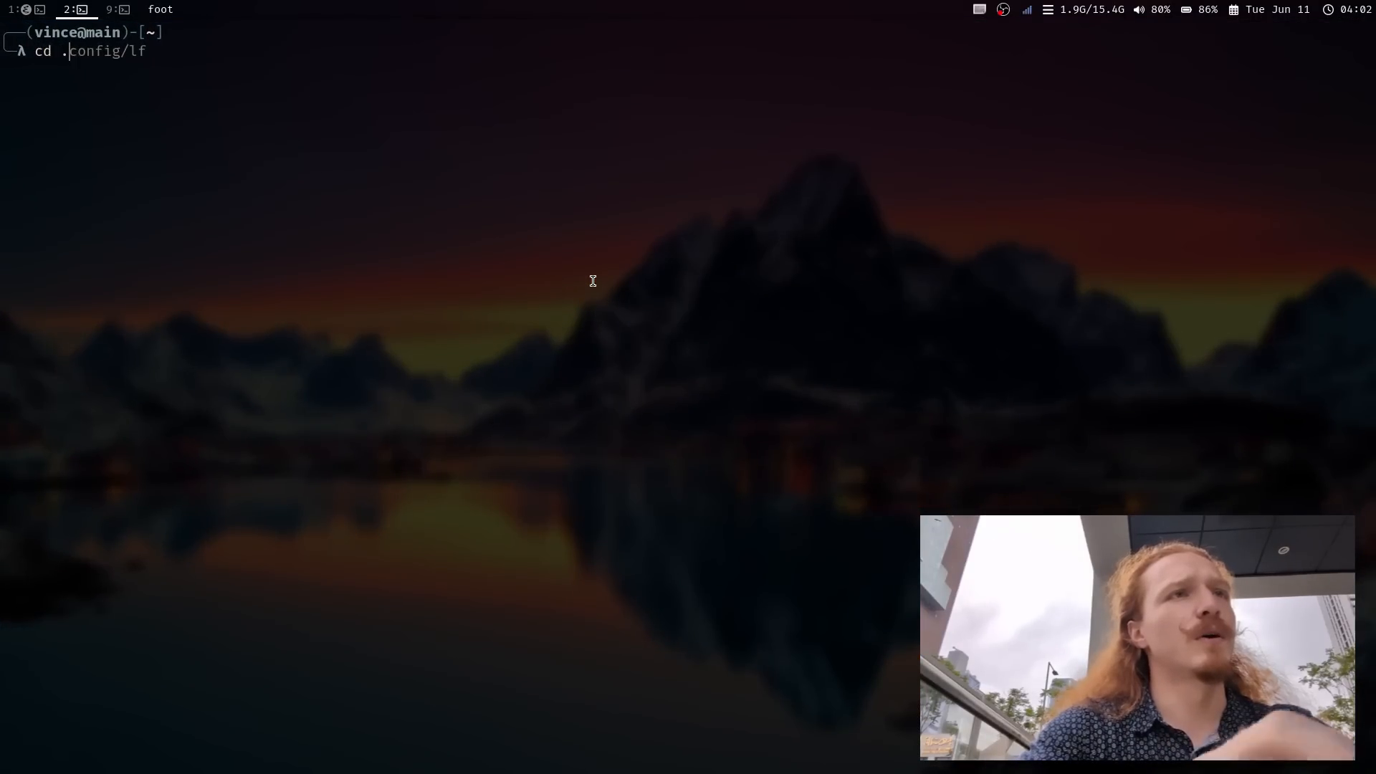
Open the lf previewer script in nvim and select its image case lines.
text(nvim)
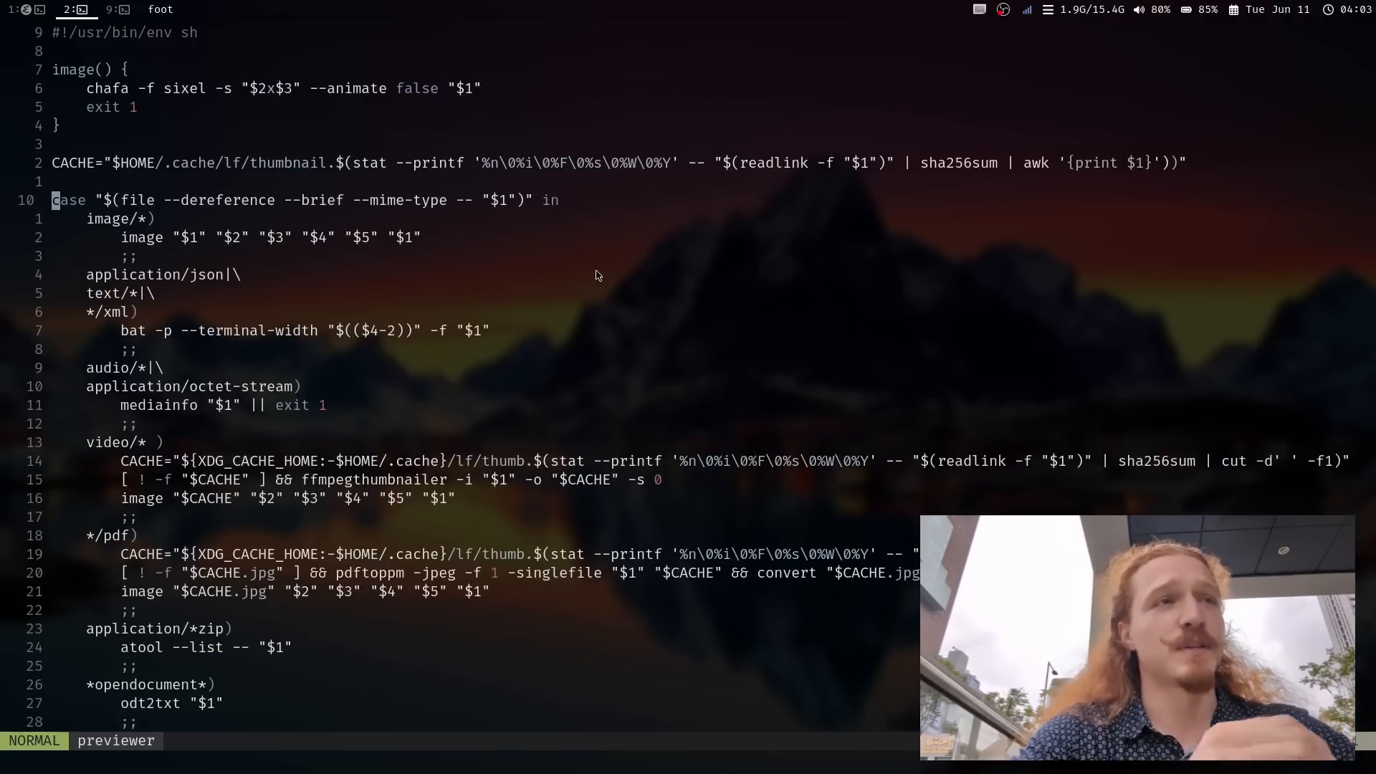
key(V)
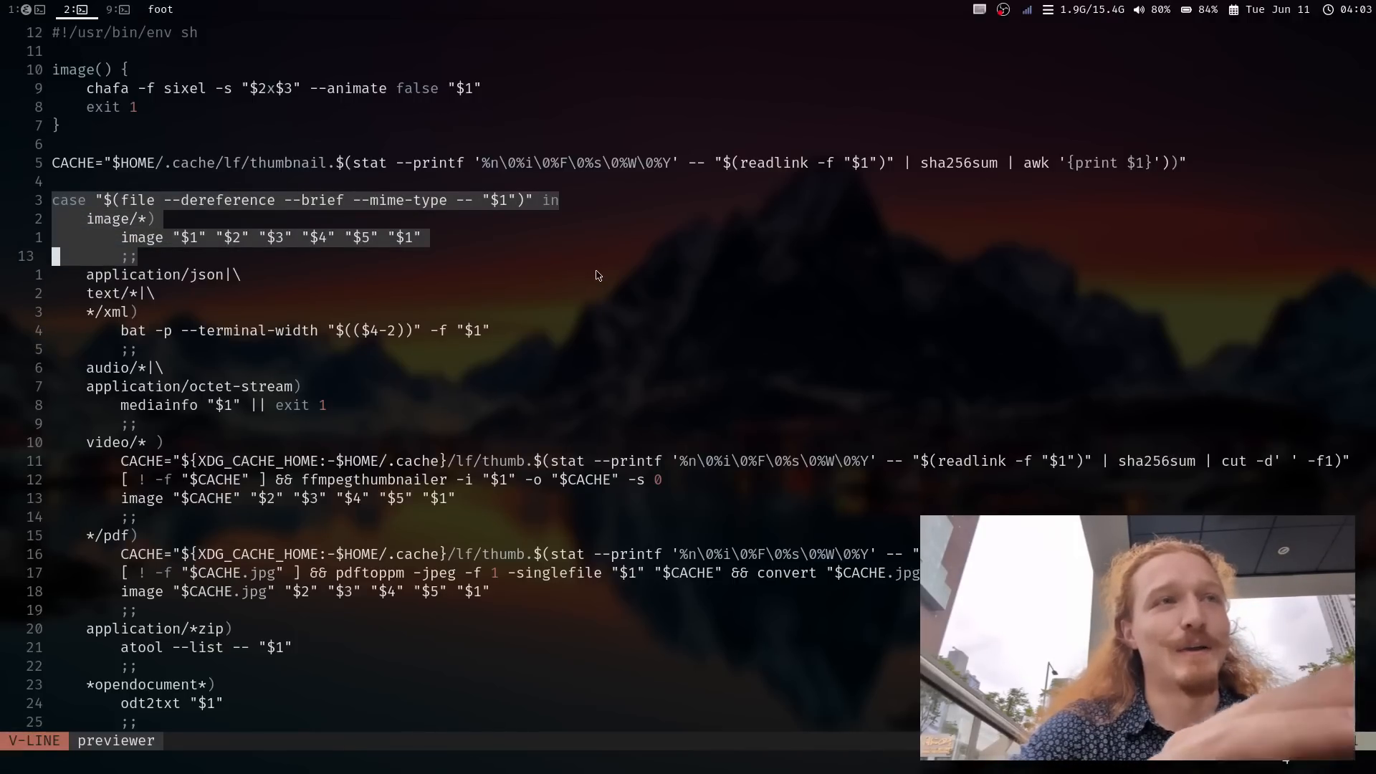
key(Escape)
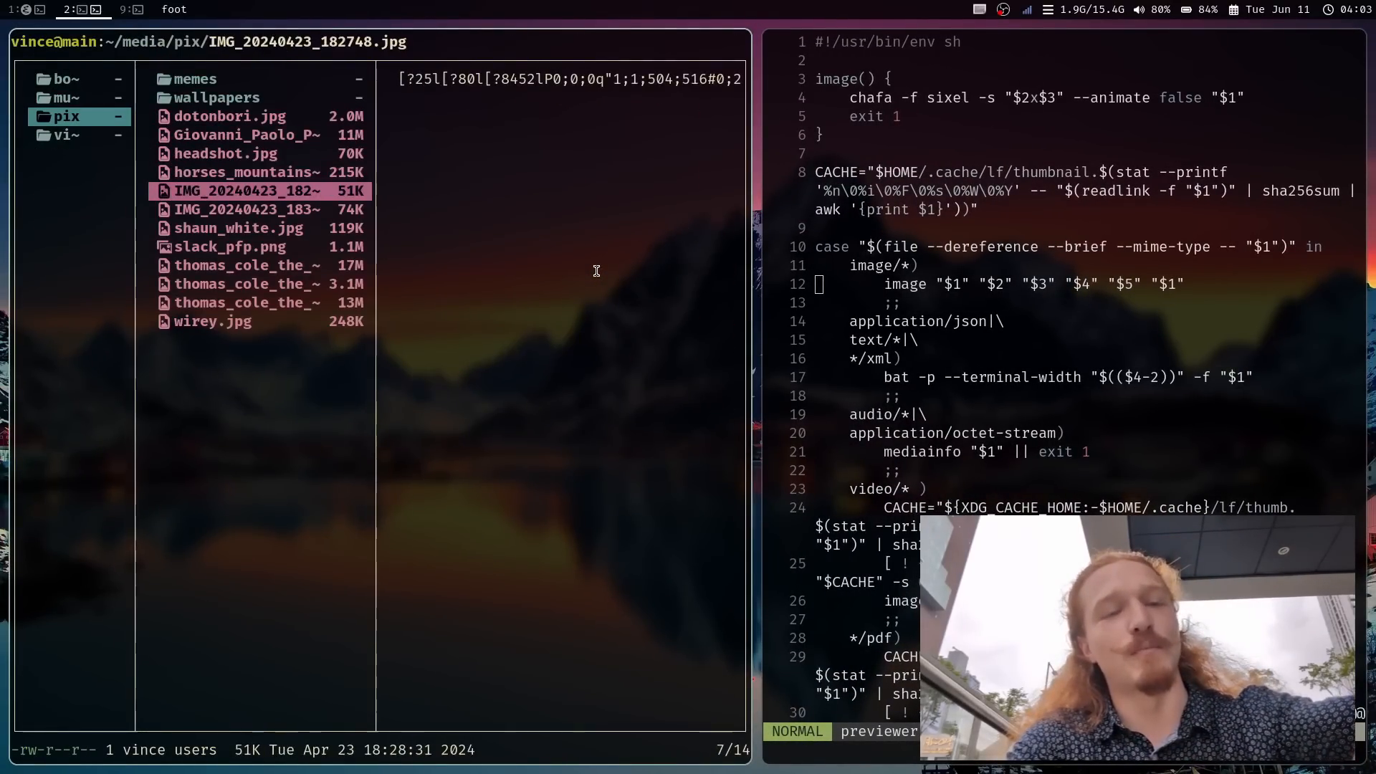
key(j)
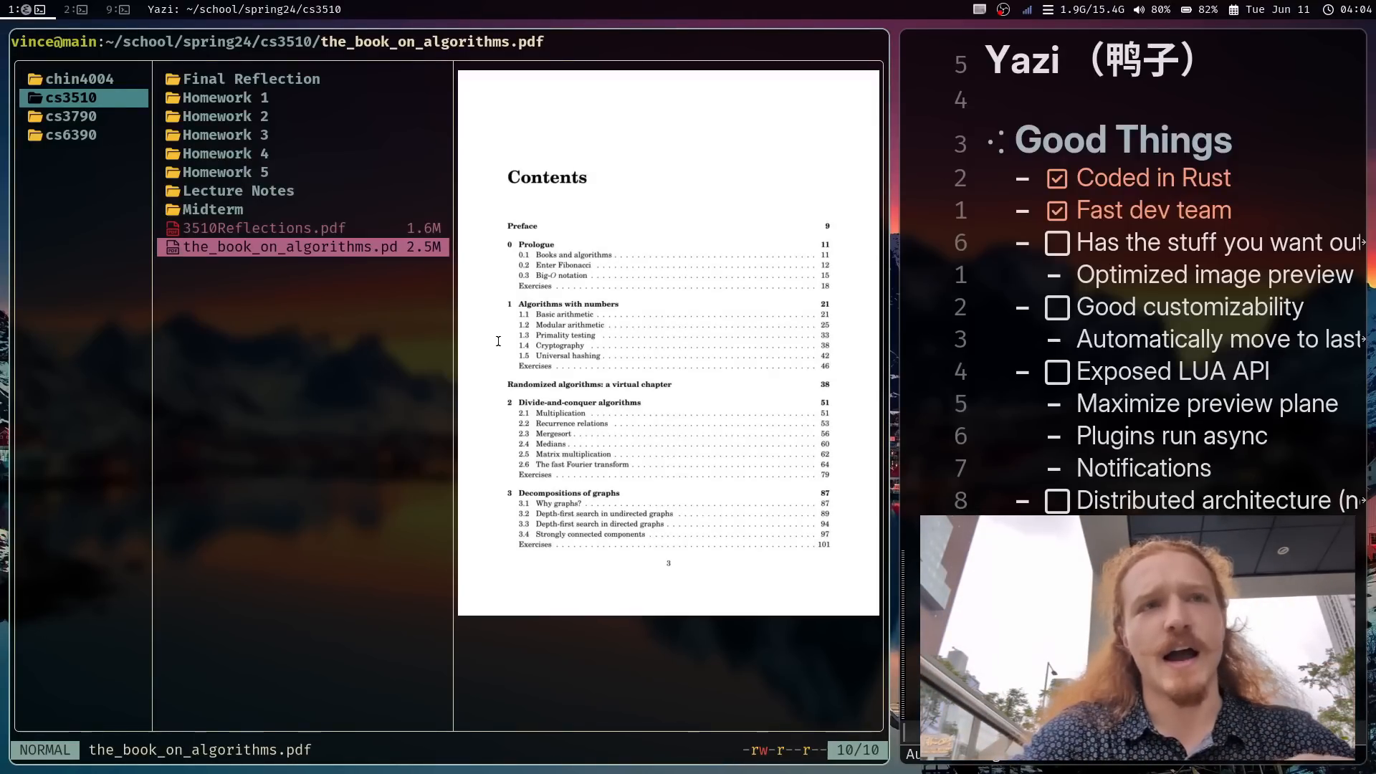
Scroll the cs3510 folder to preview the_book_on_algorithms.pdf as a page image.
scroll(down, 3)
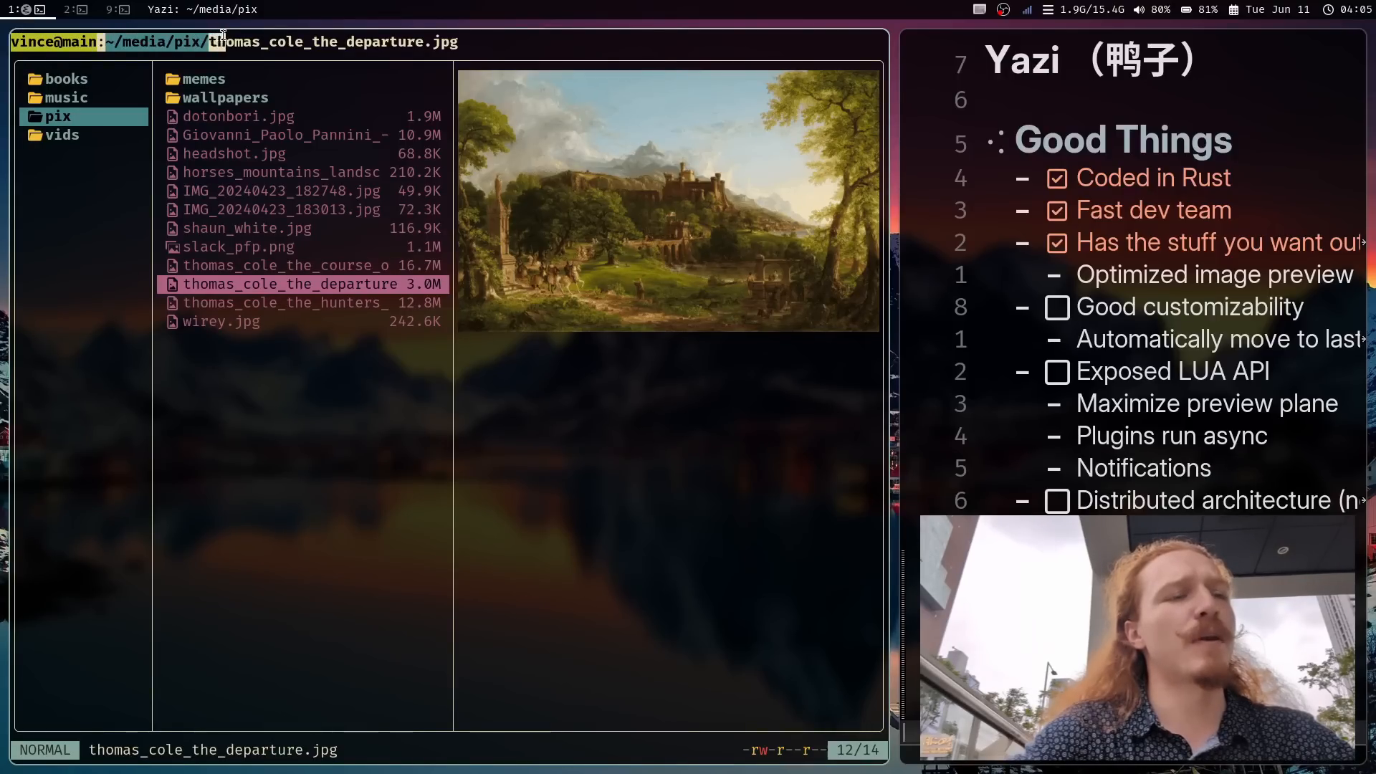
mouse_move(228, 218)
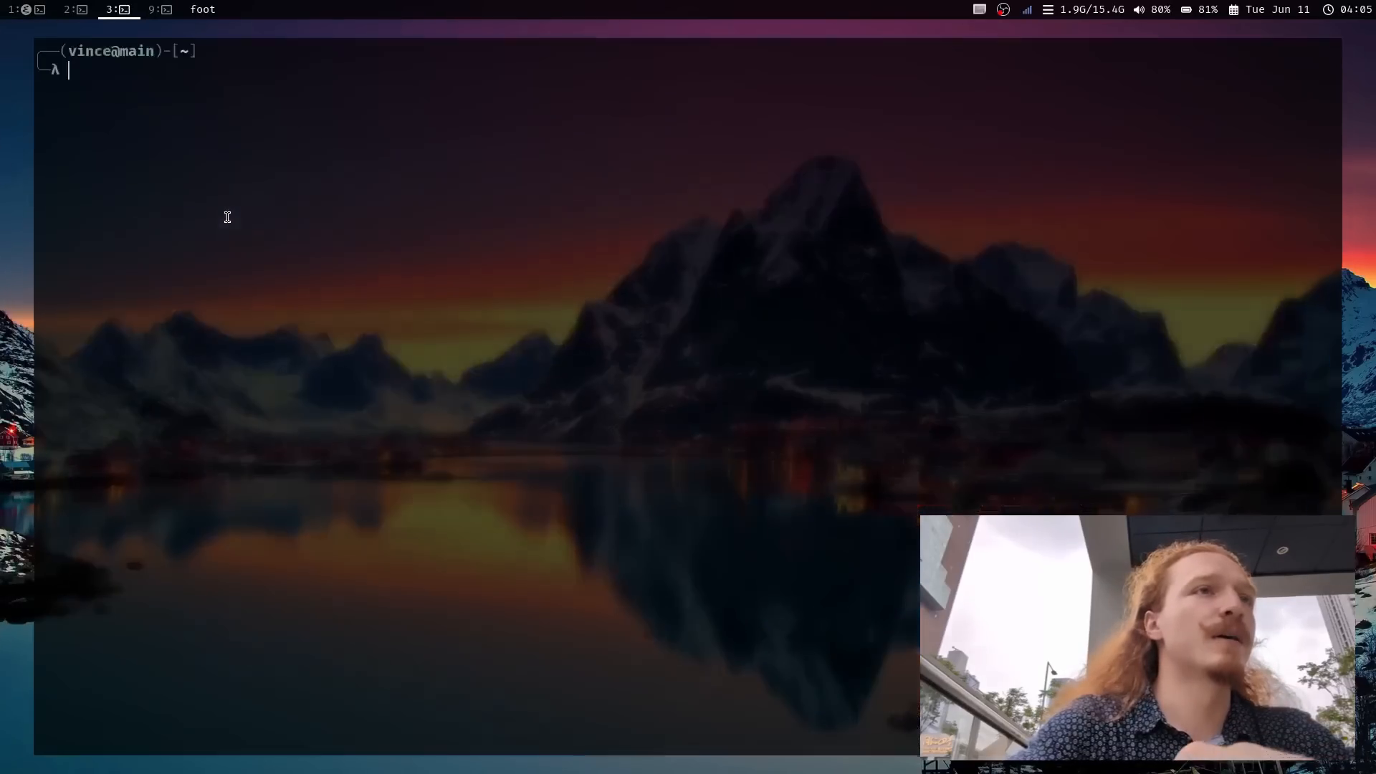
Go to ~/.config/yazi and view Yazi's Lua config, selecting lines with V.
text(cd .config/yazi)
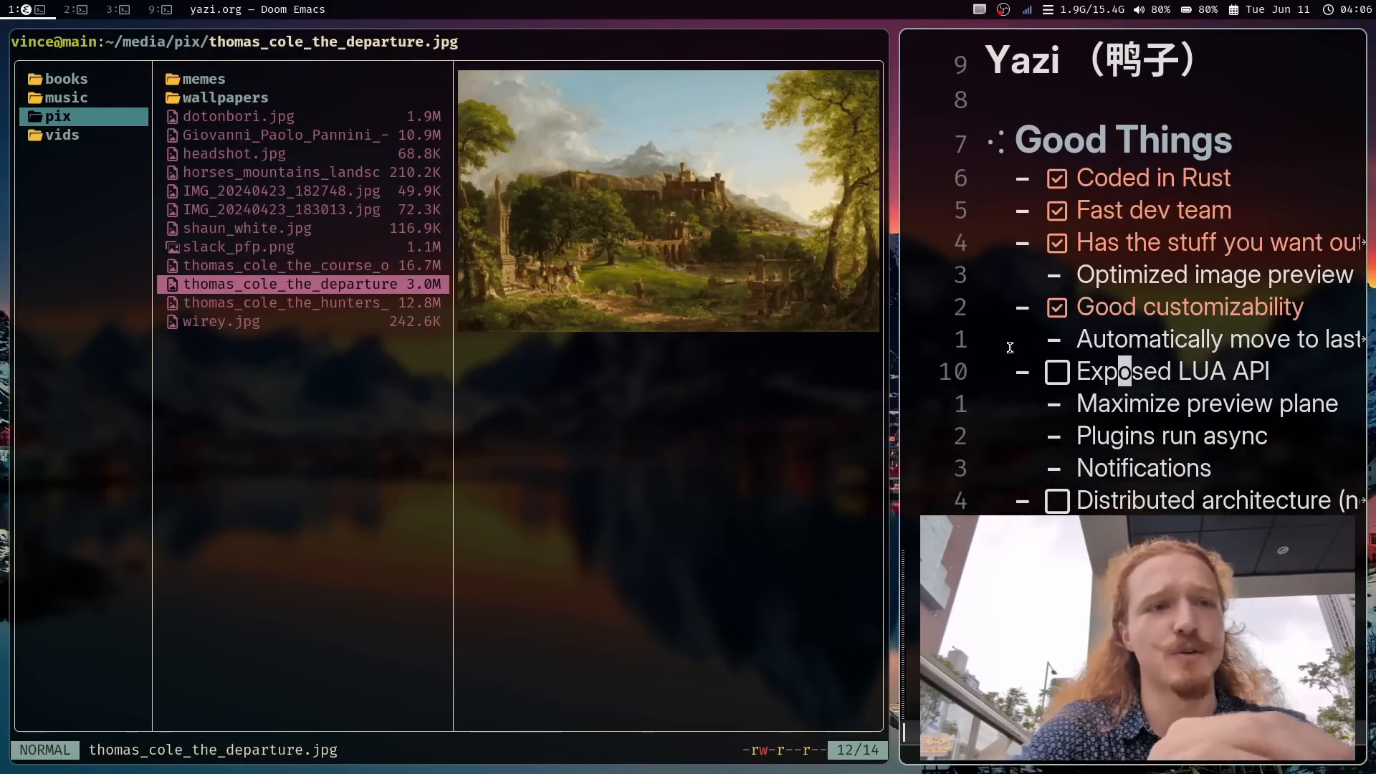
click(113, 9)
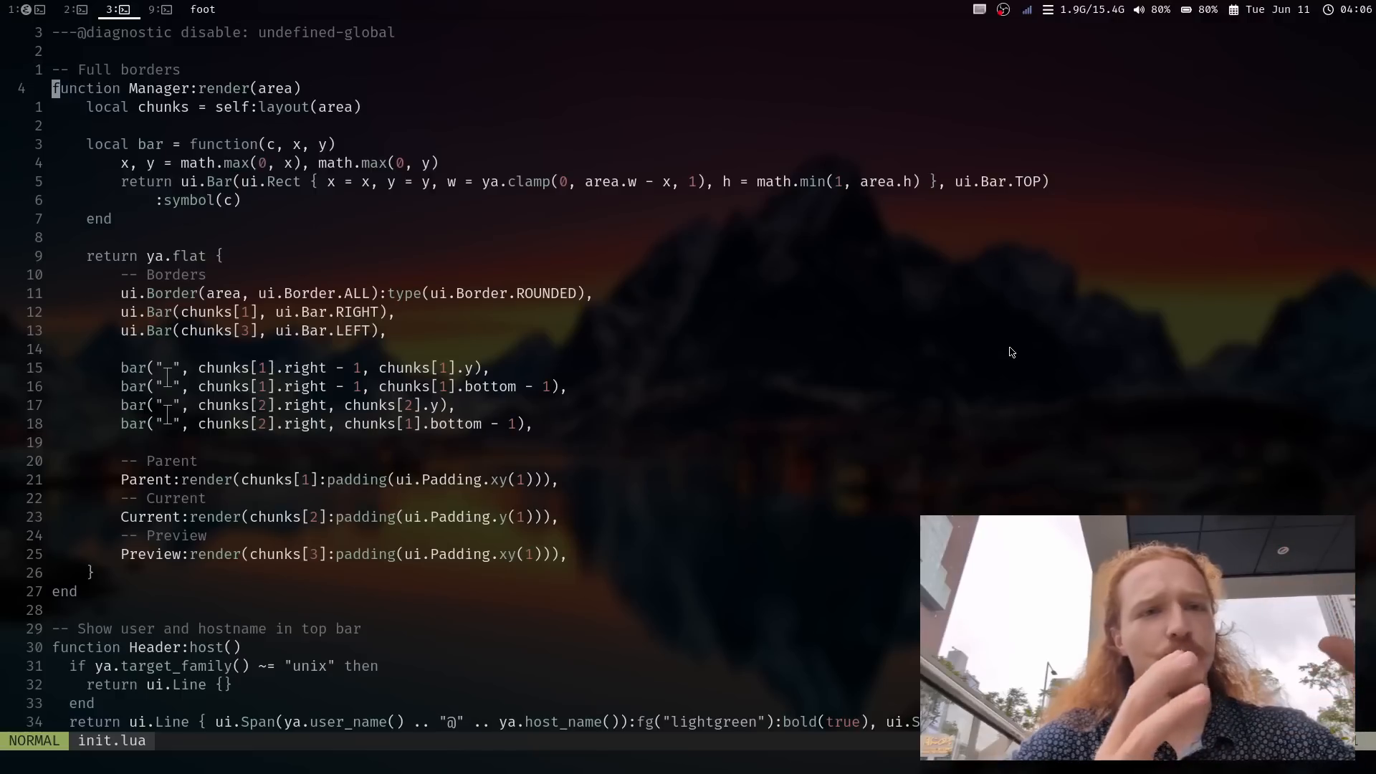
key(V)
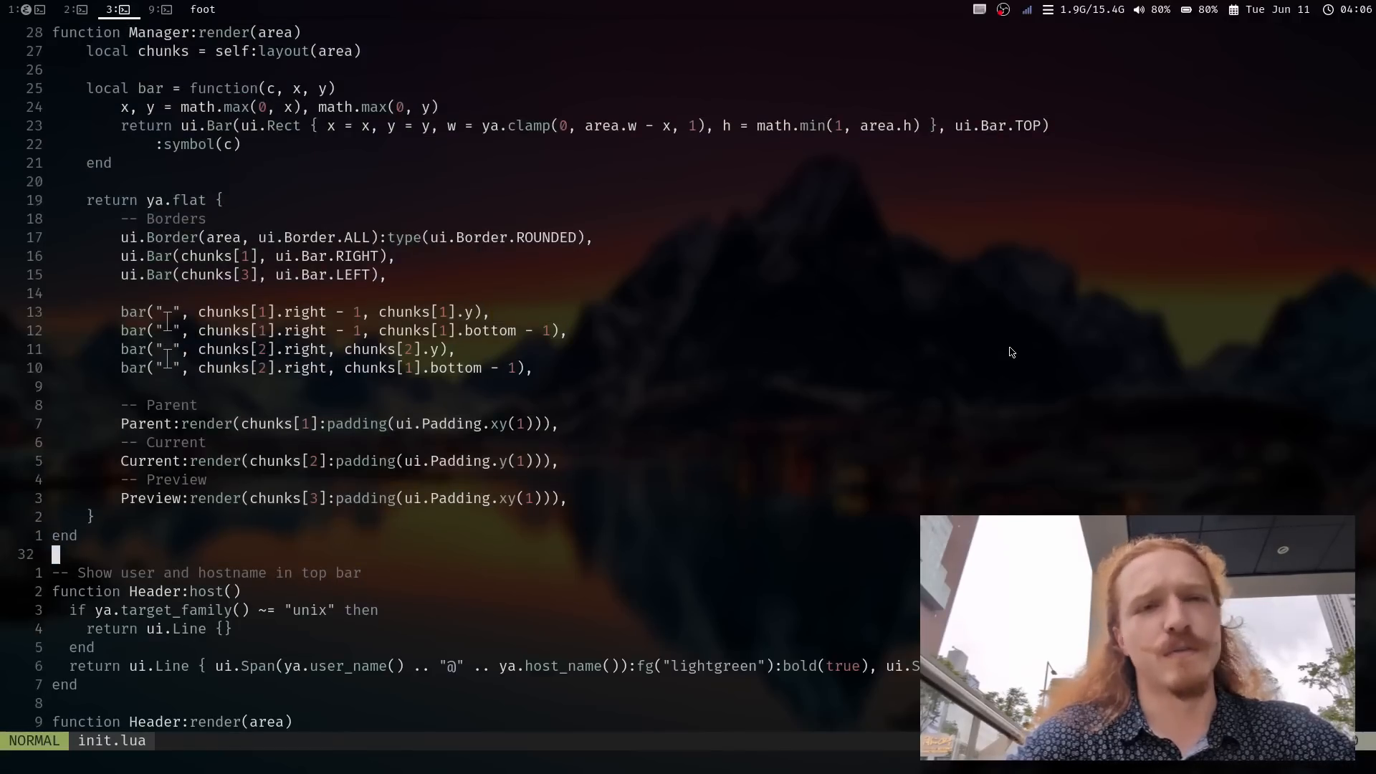
scroll(down, 3)
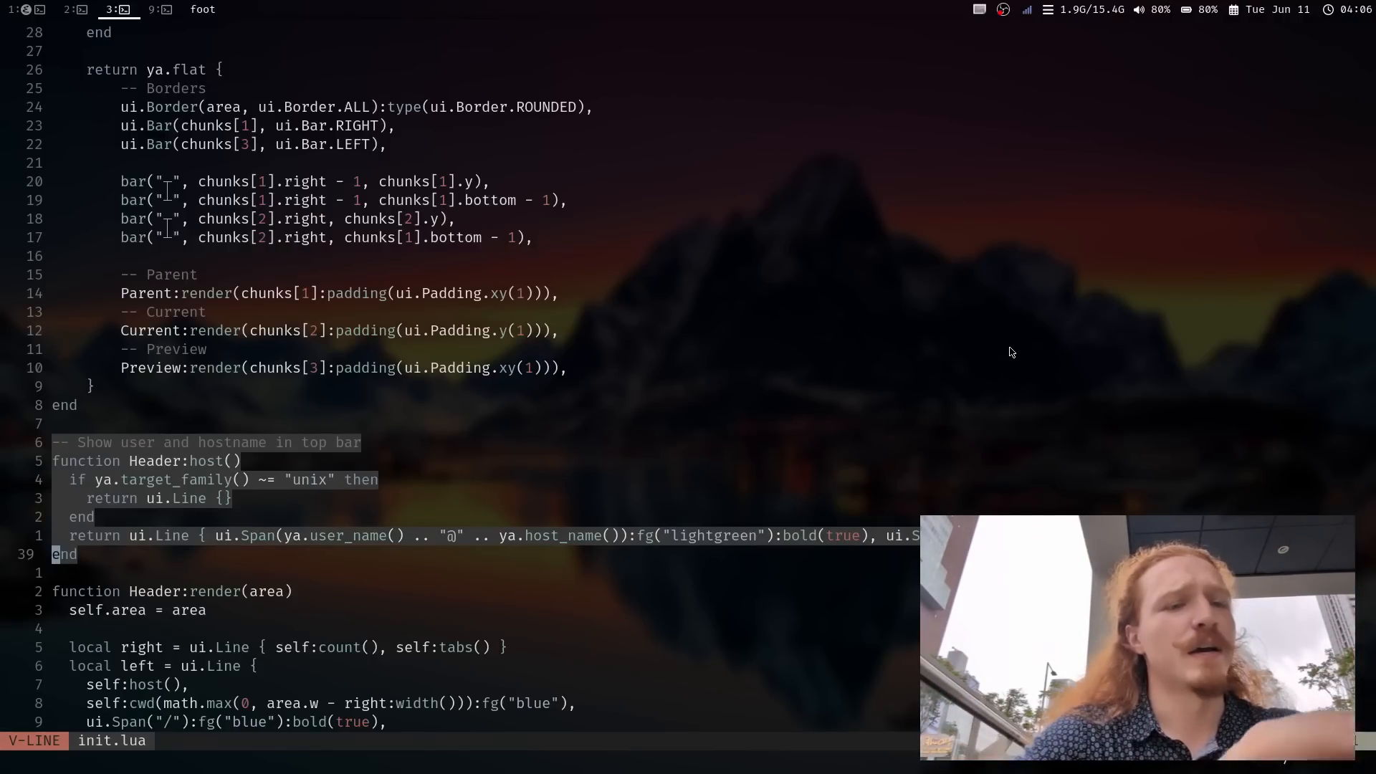
key(Escape)
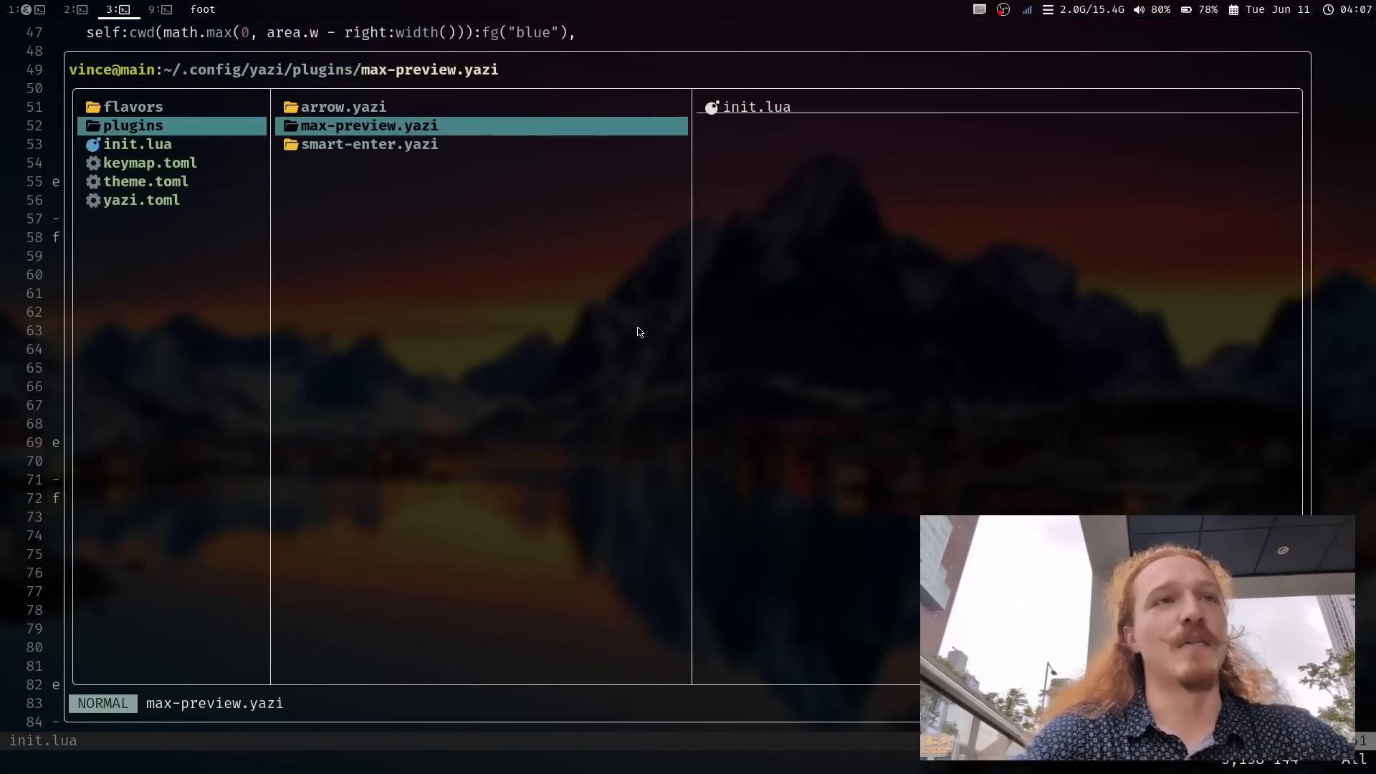
View the smart-enter plugin's init.lua, select its entry function, and return to browsing.
key(j)
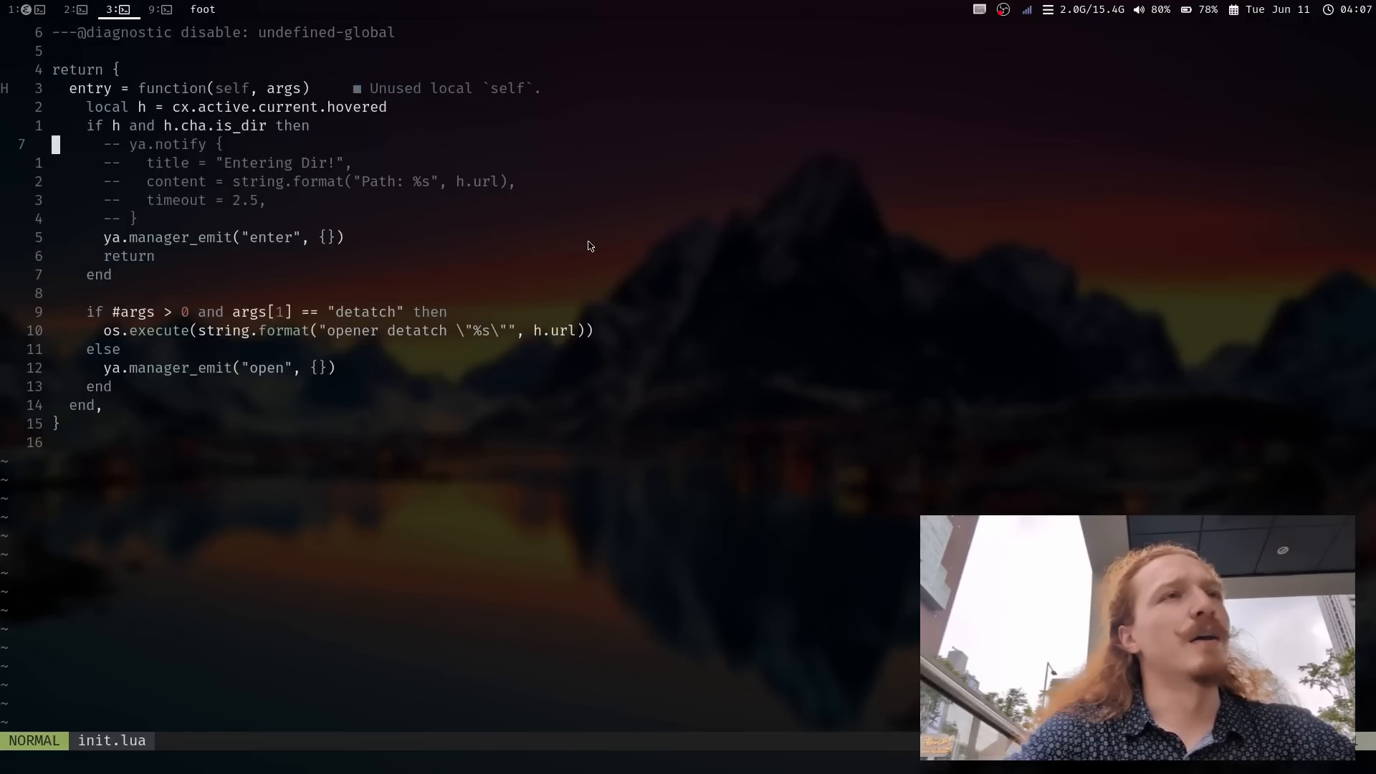
key(V)
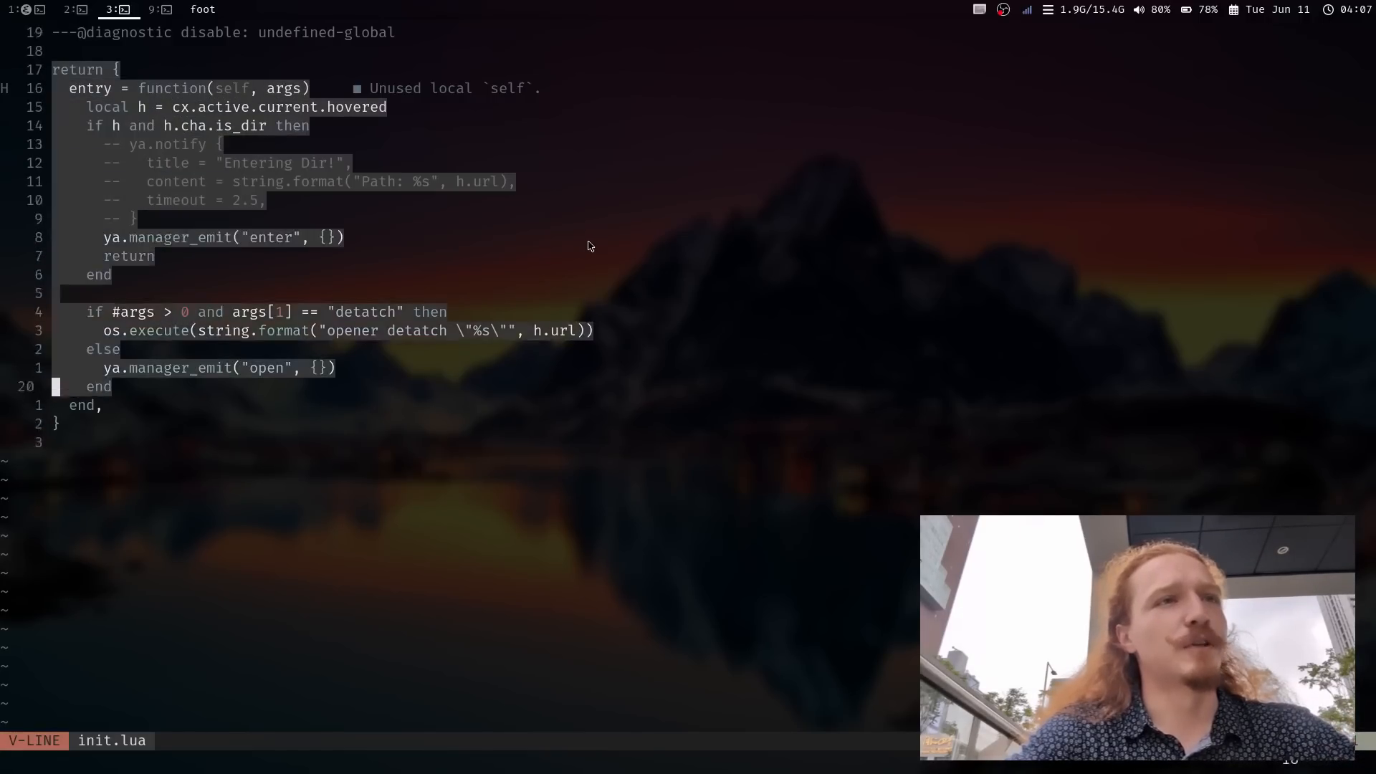
key(Escape)
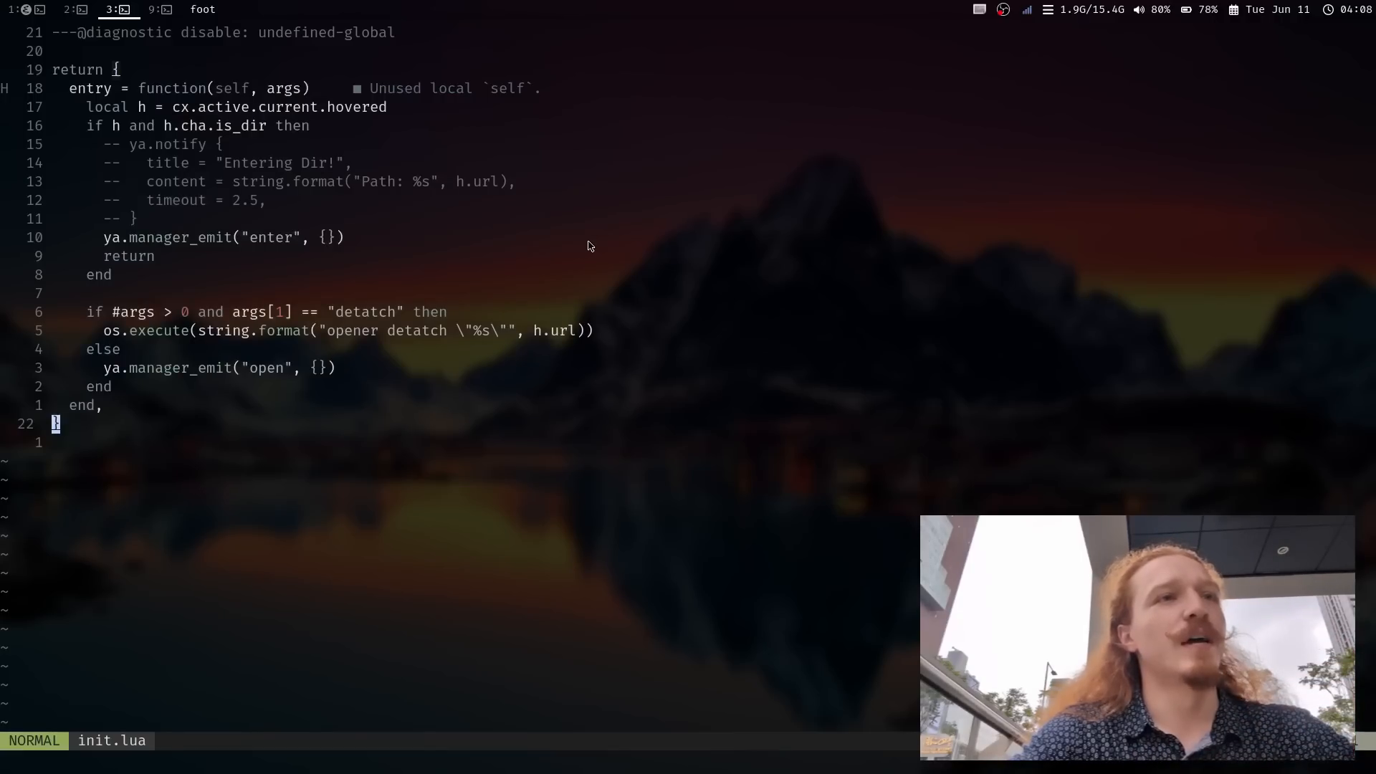
key(V)
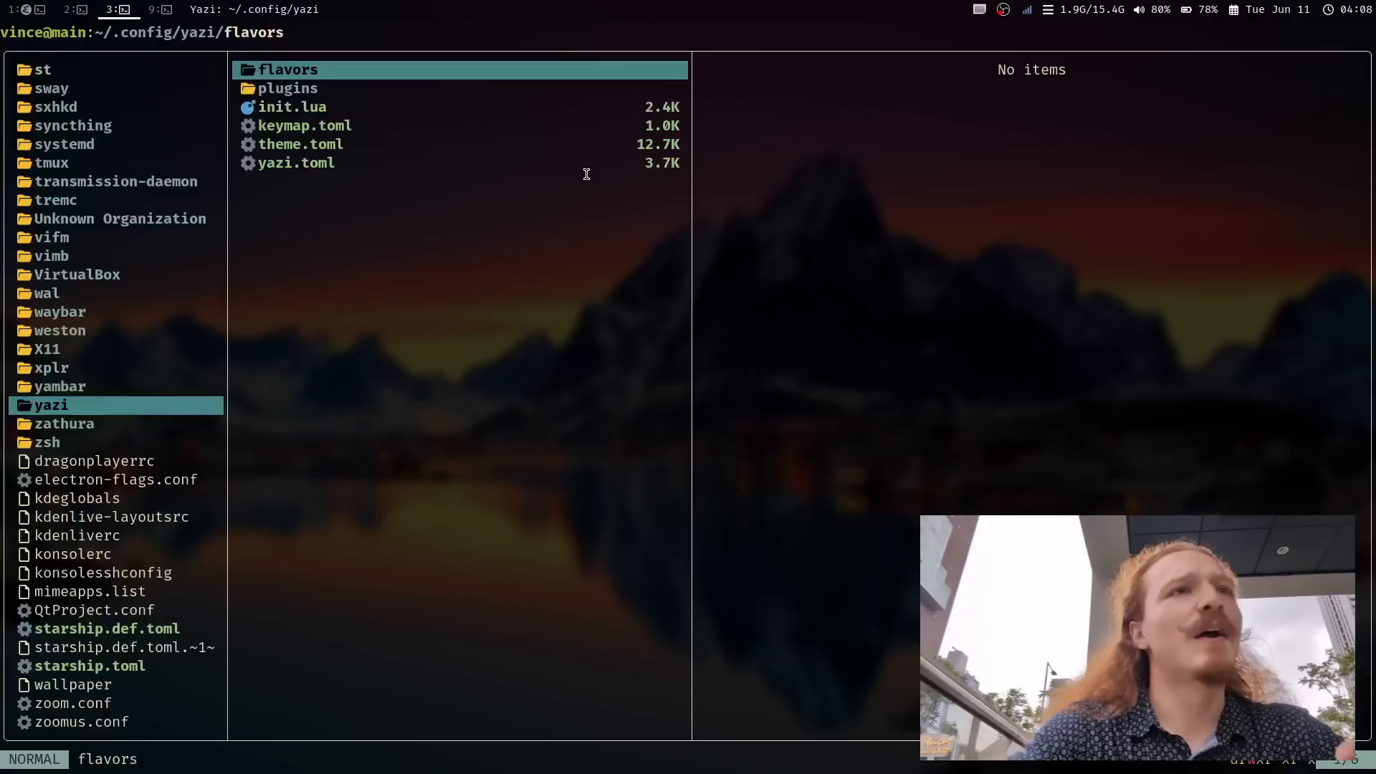
Open yazi.toml from ~/.config/yazi in the Neovim editor.
click(296, 163)
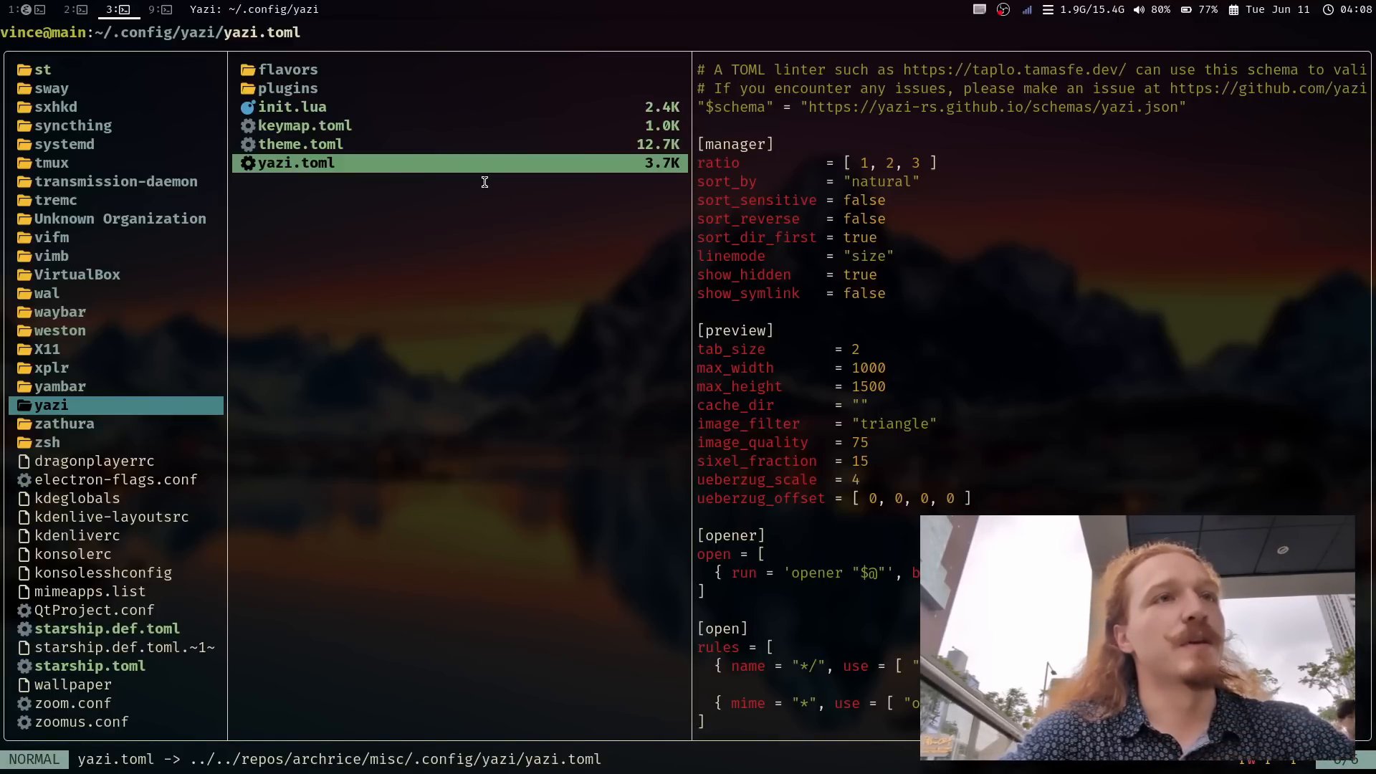
click(301, 126)
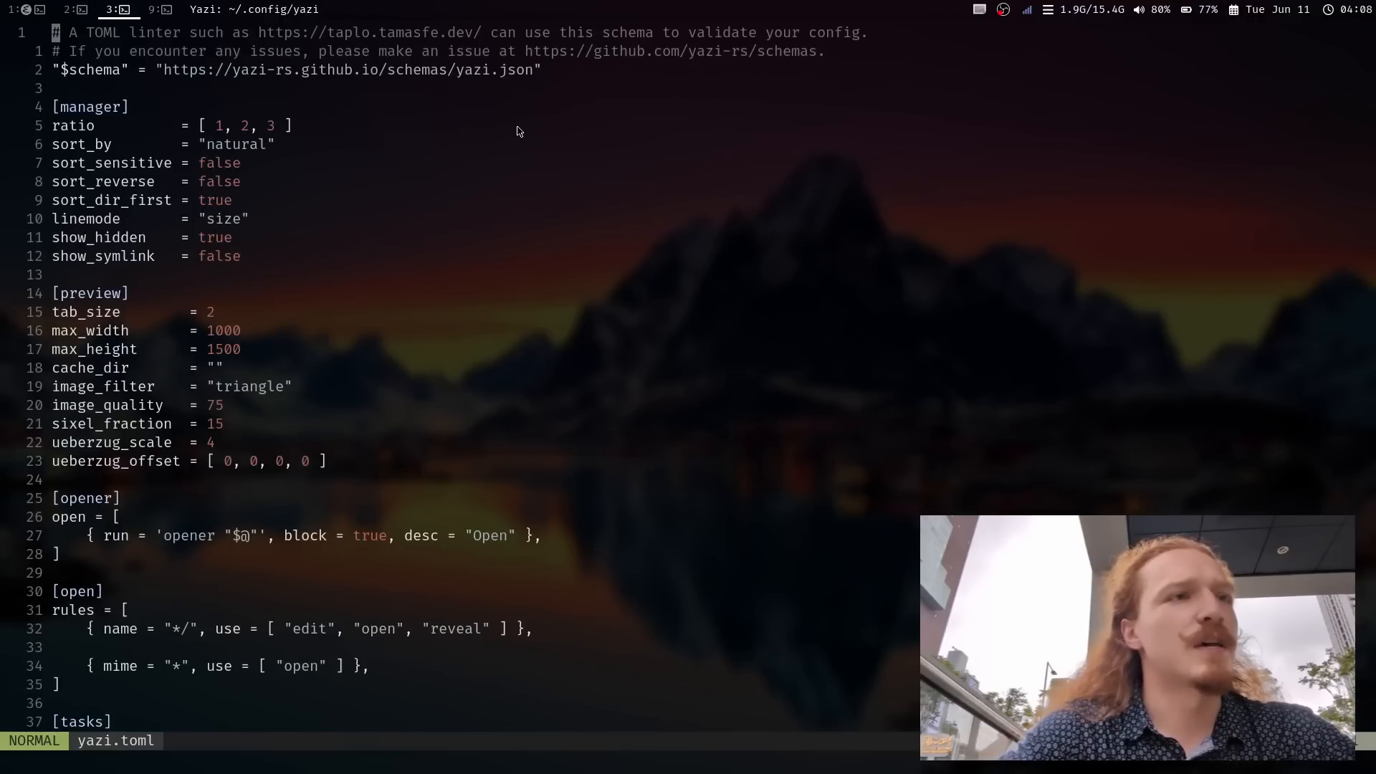
Scroll yazi.toml to the [opener] run line and select the word 'opener'.
scroll(down, 3)
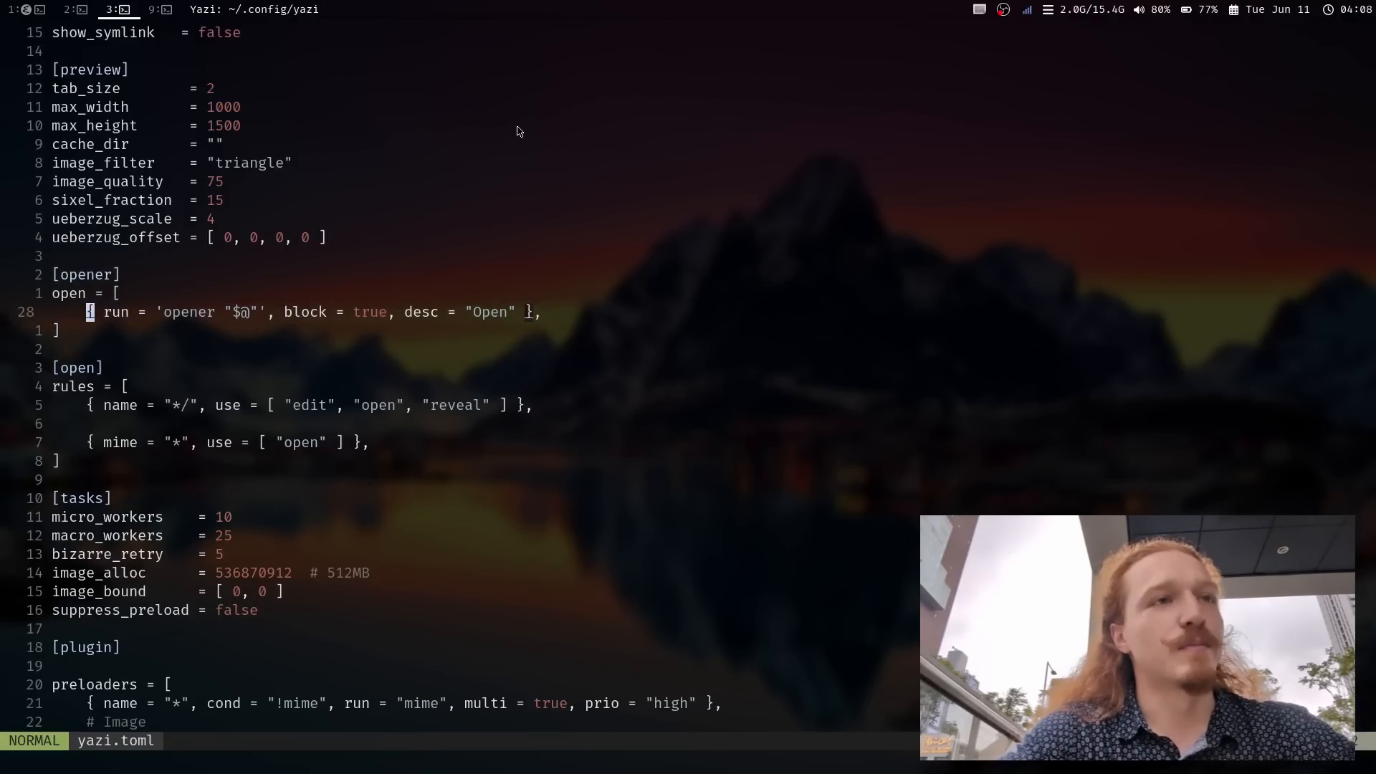
key(v)
text(nvim .local/bin/opener)
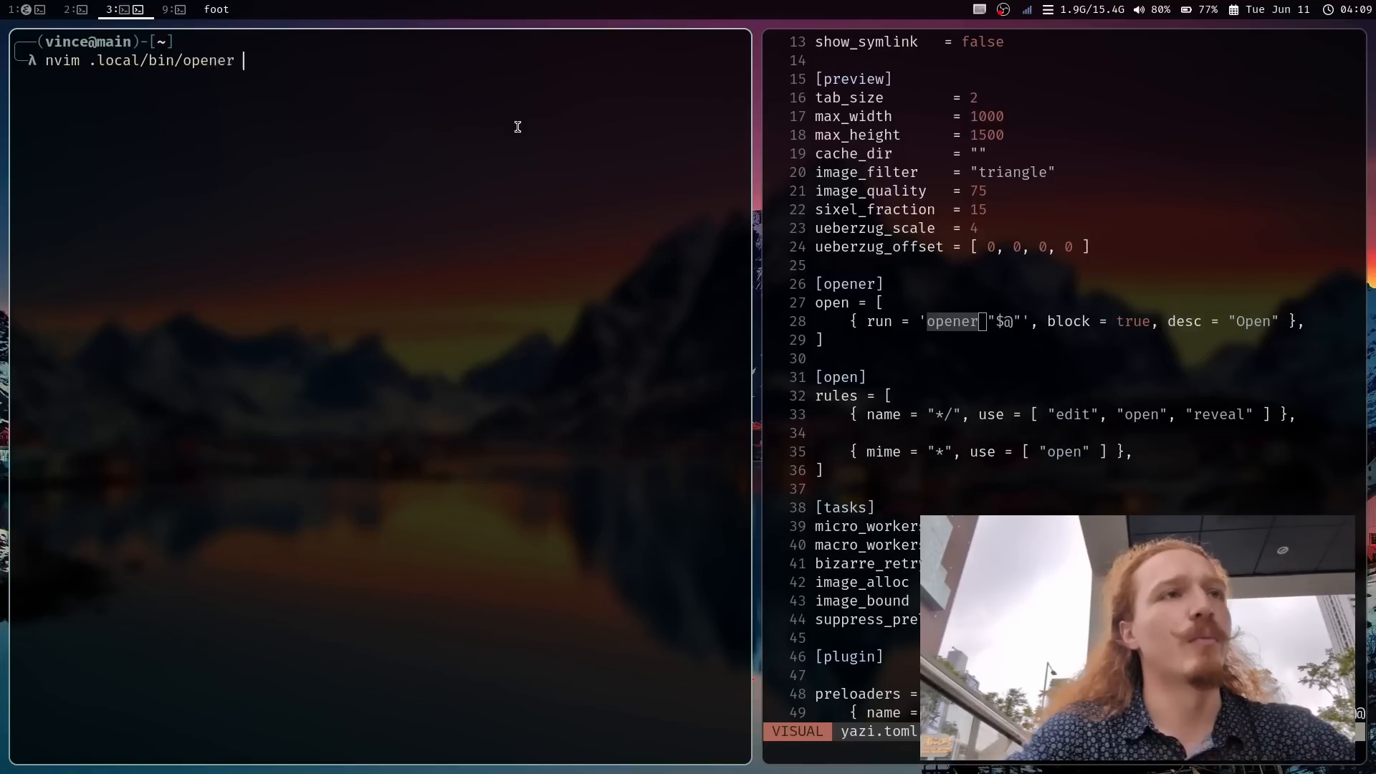
Run nvim .local/bin/opener to open the opener script beside yazi.toml.
key(Enter)
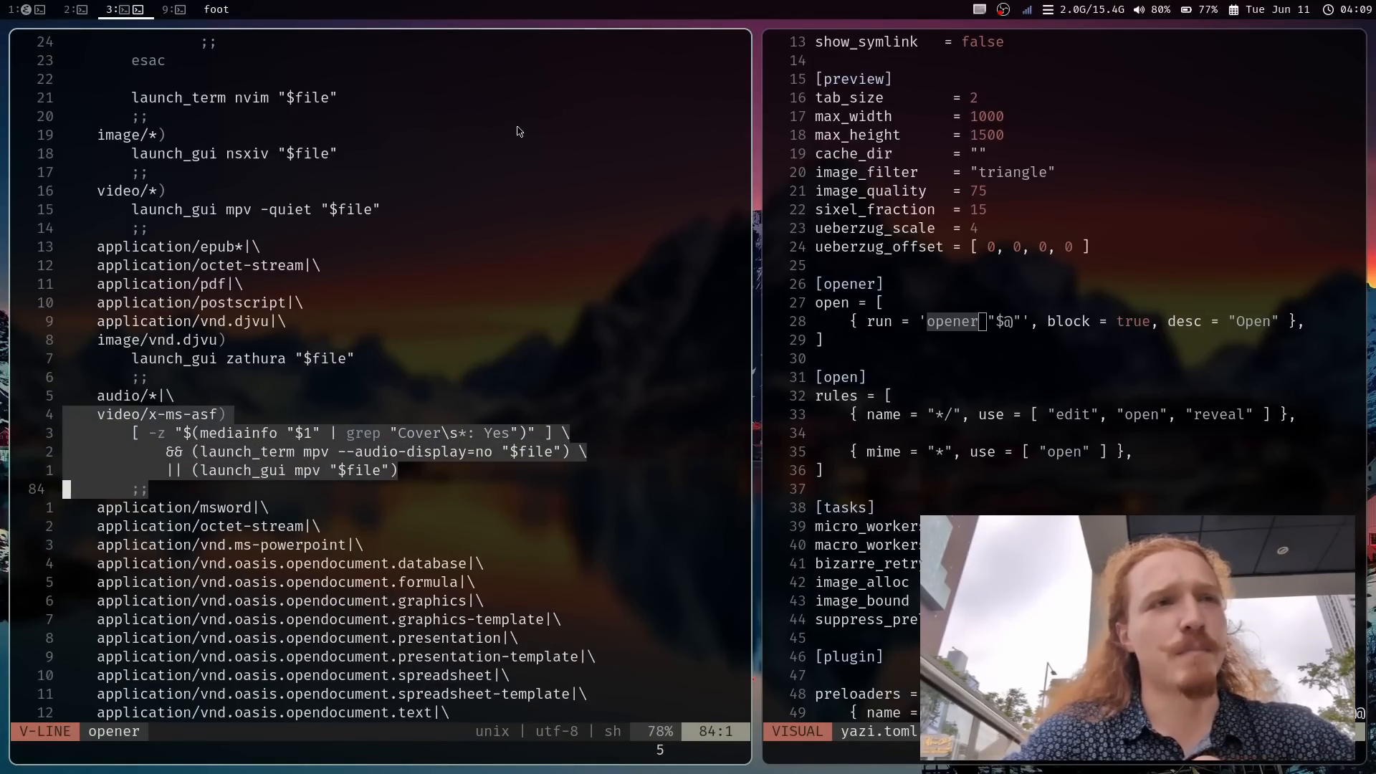
key(Escape)
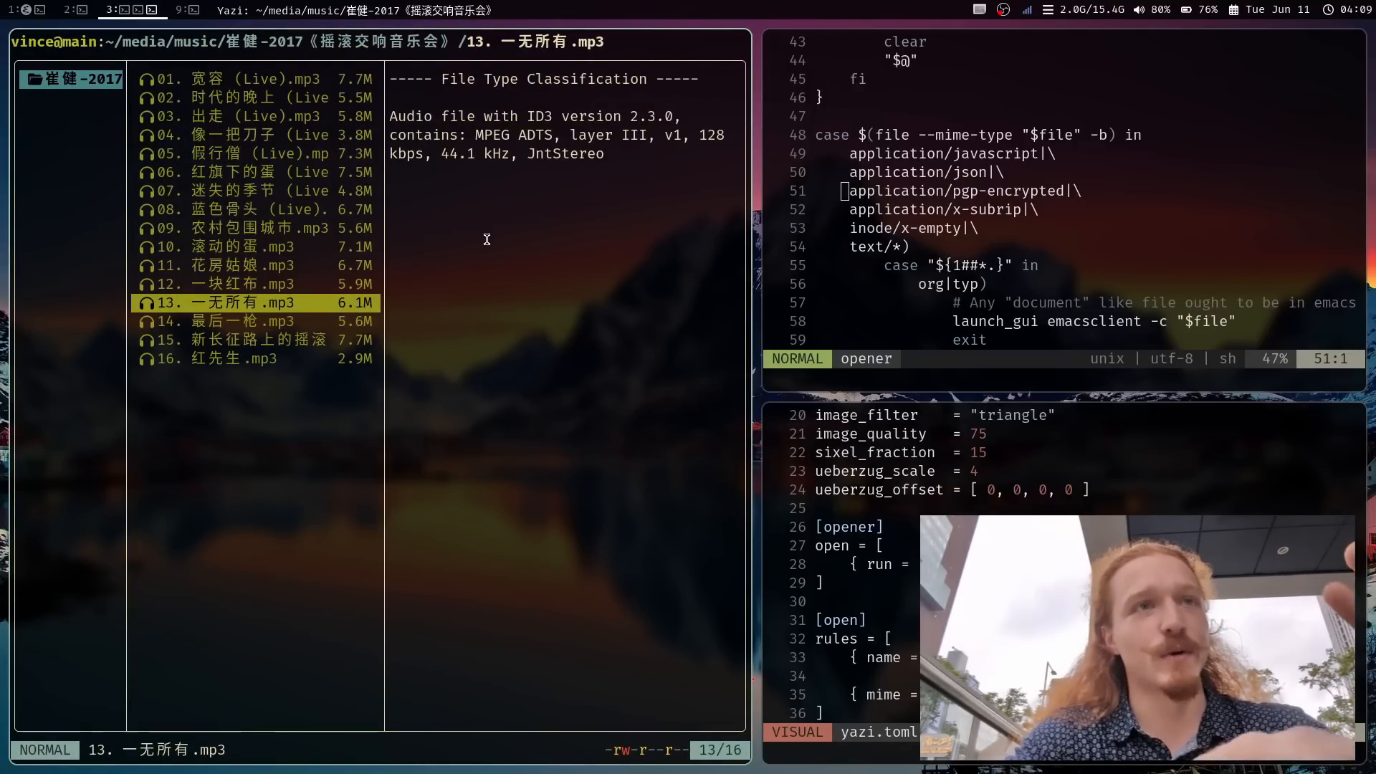
Go to the home folder and hover logical_foundations.tgz to preview its contents.
key(enter)
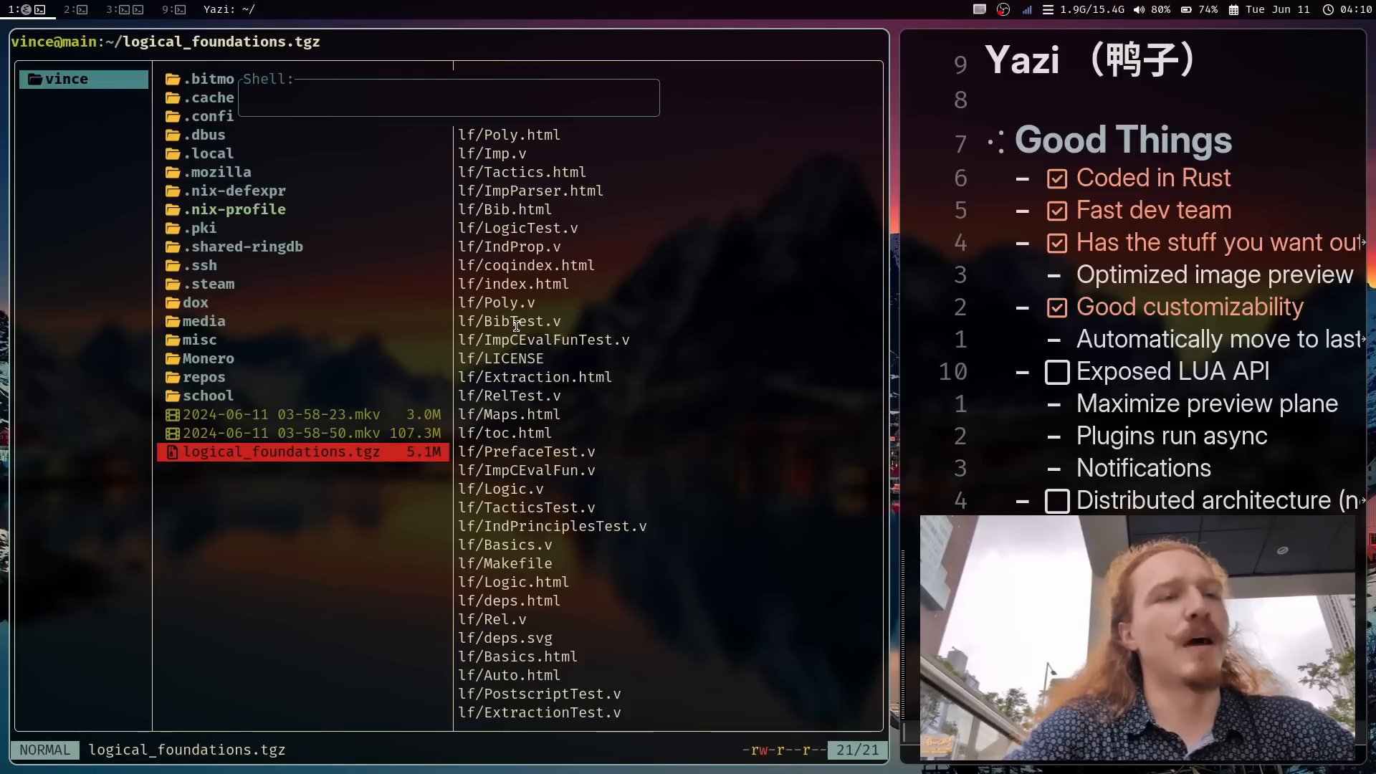
Extract logical_foundations.tgz with aunpack, then enter asciiquarium as a non-blocking command.
text(aunpack logical_f)
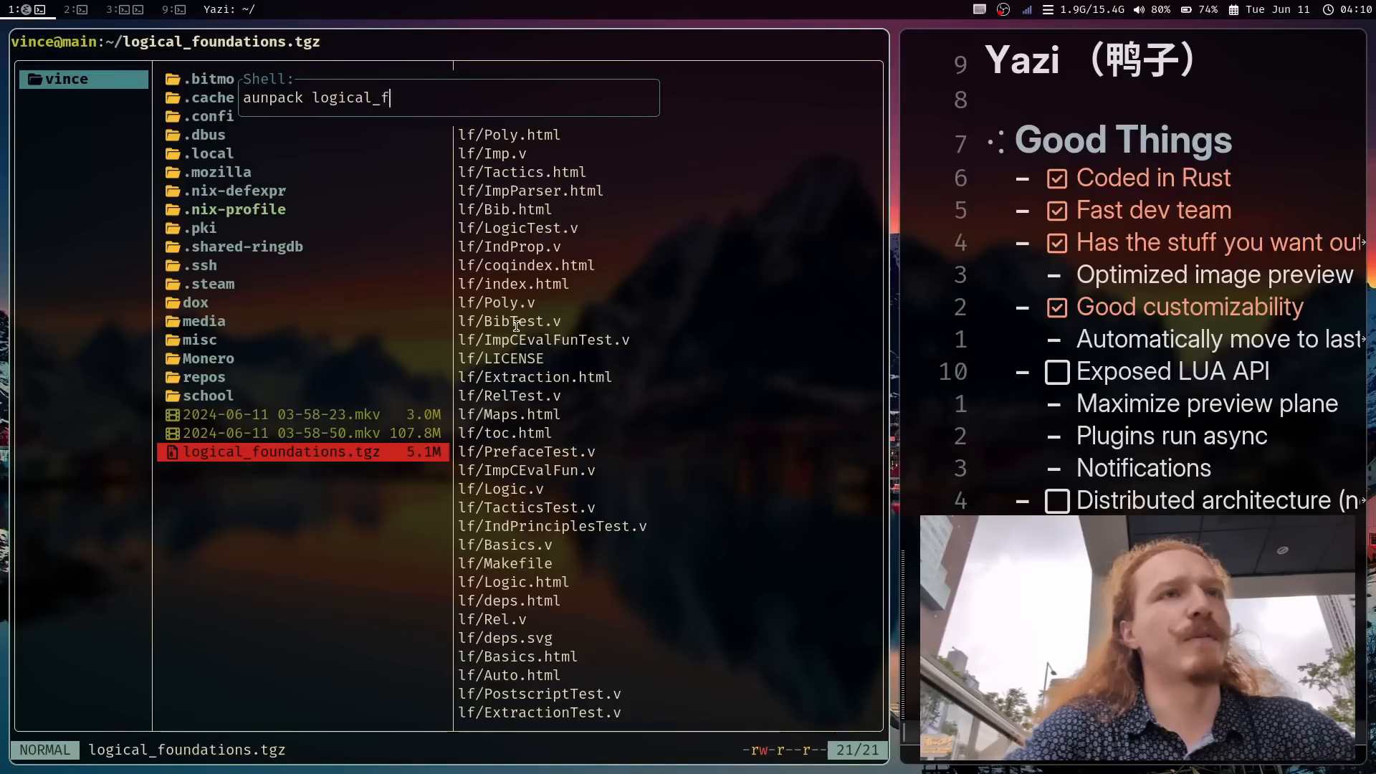
text(oundations.tgz)
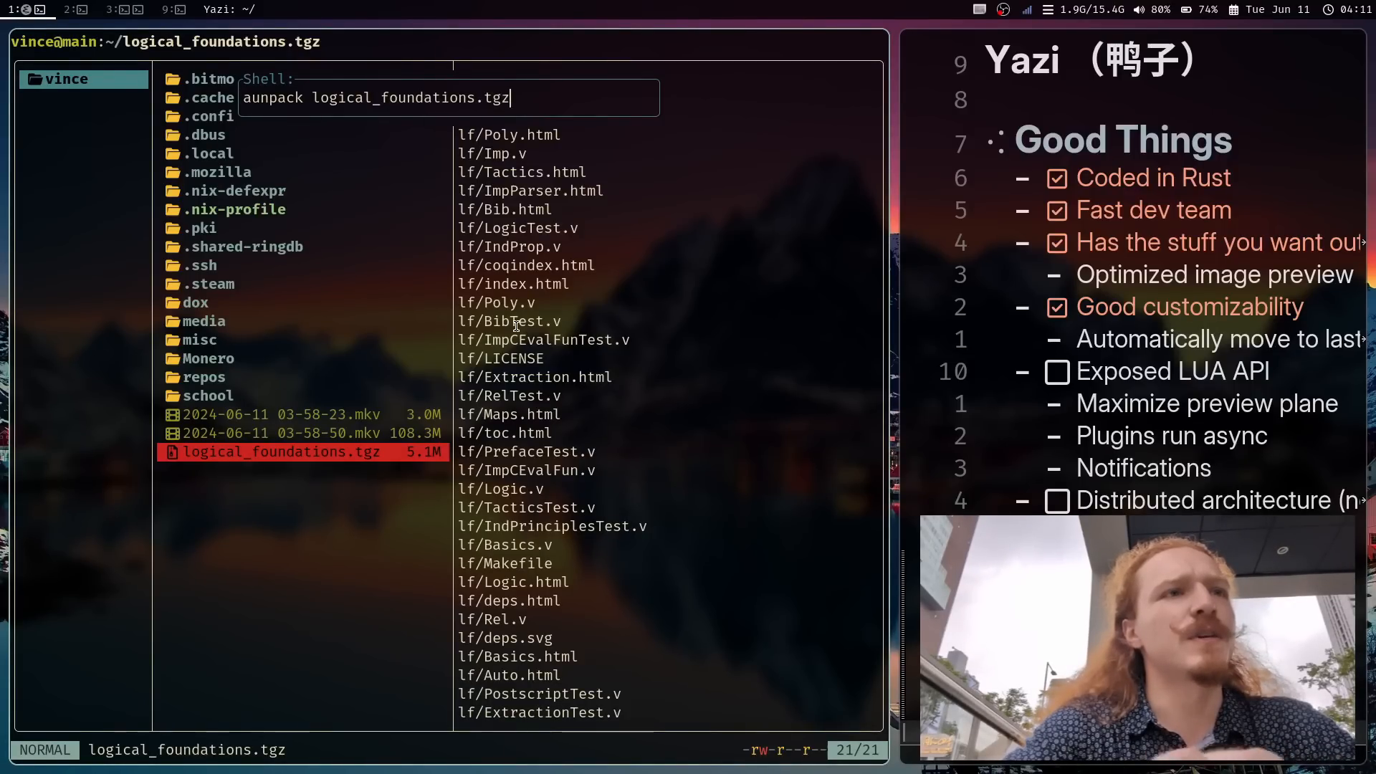
key(Enter)
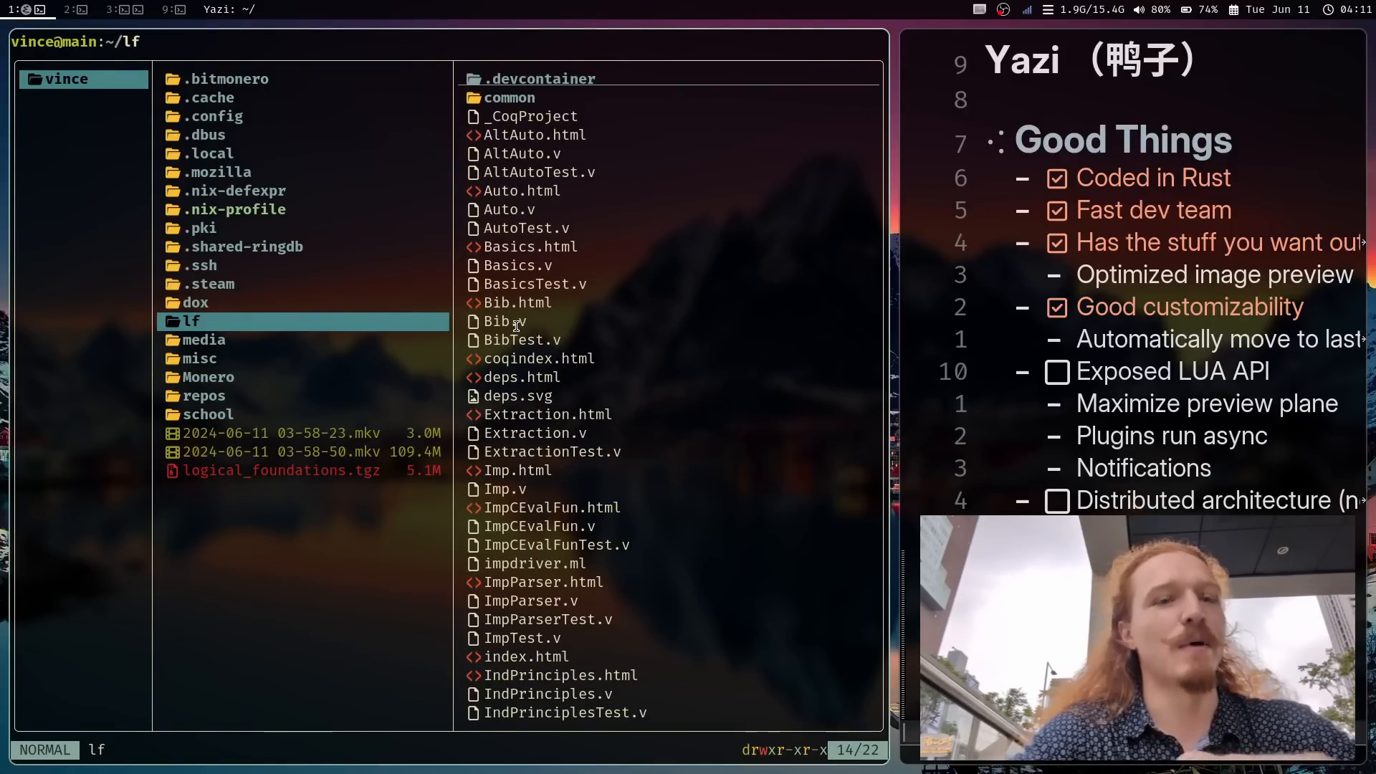
text(asc)
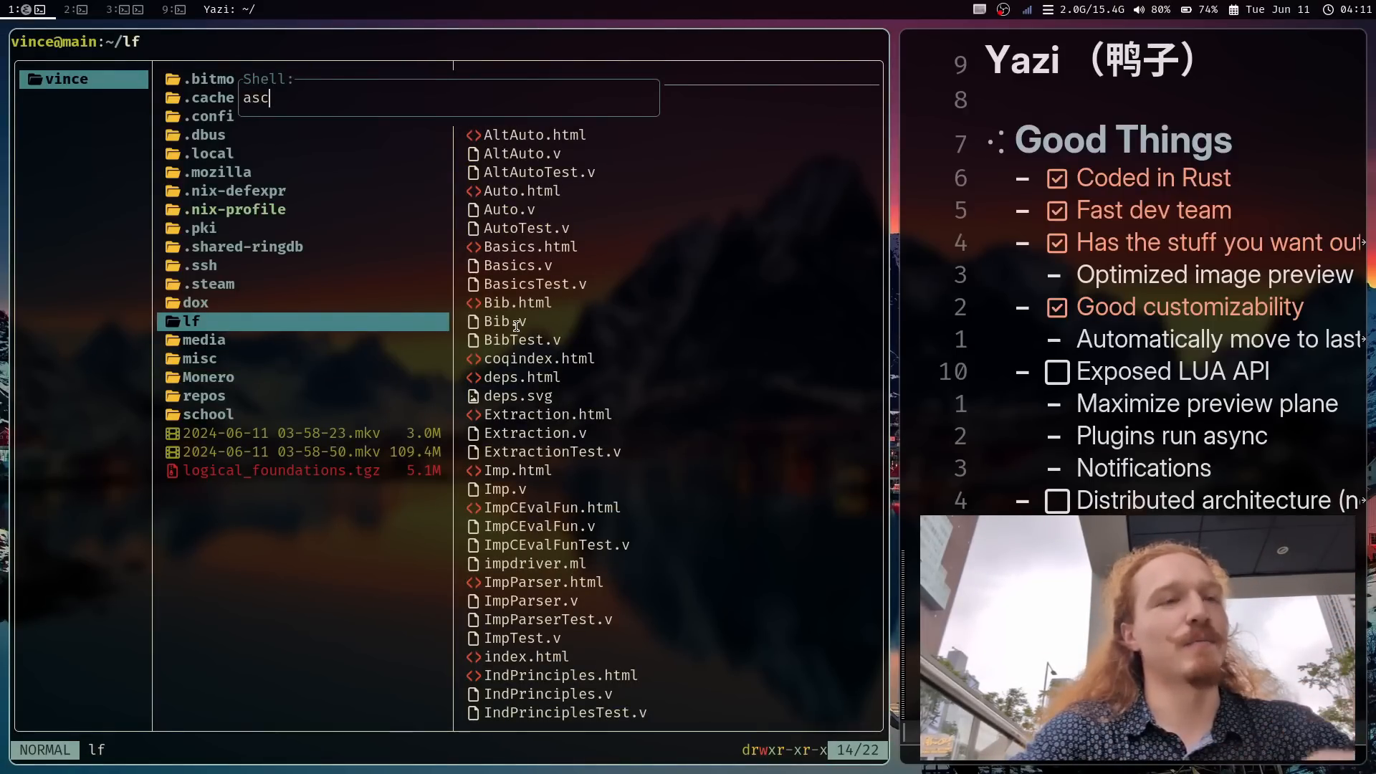
text(iiquarium)
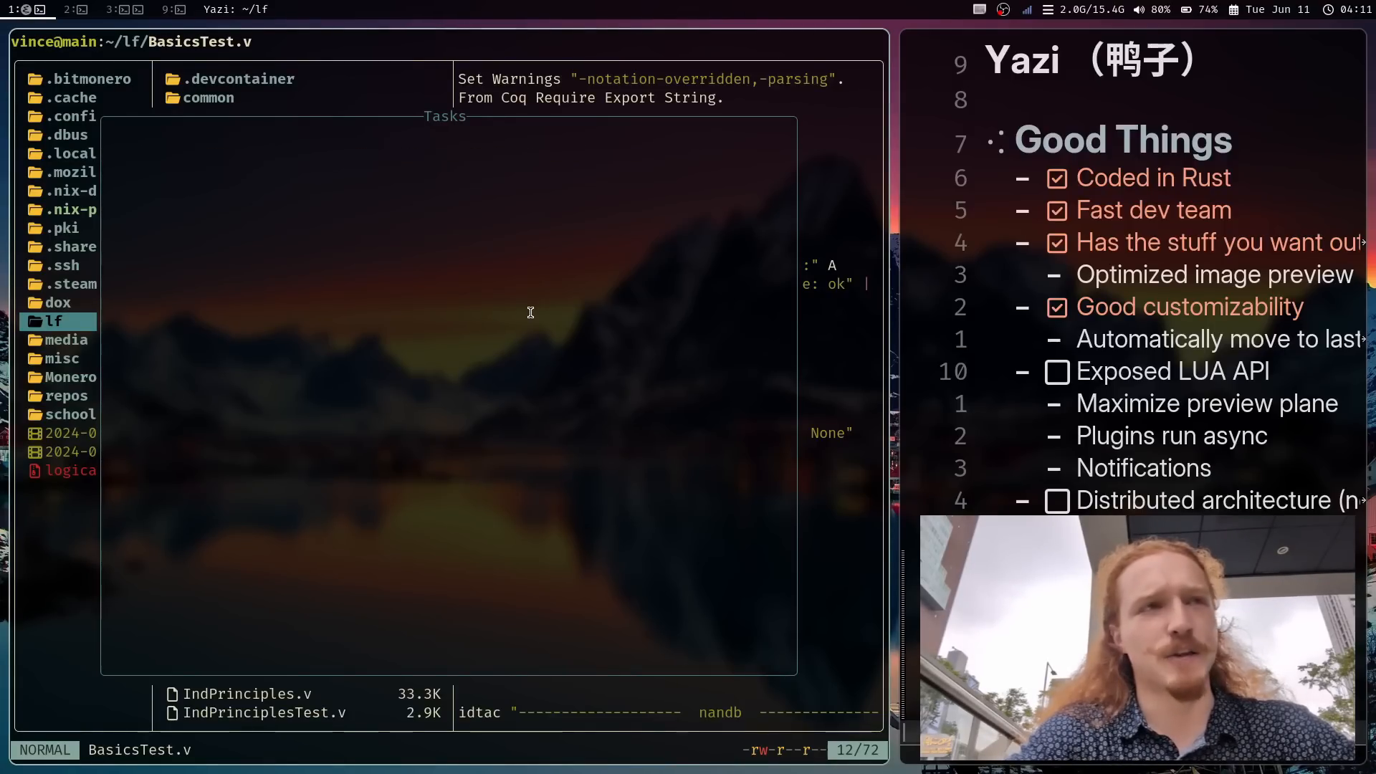
mouse_move(565, 311)
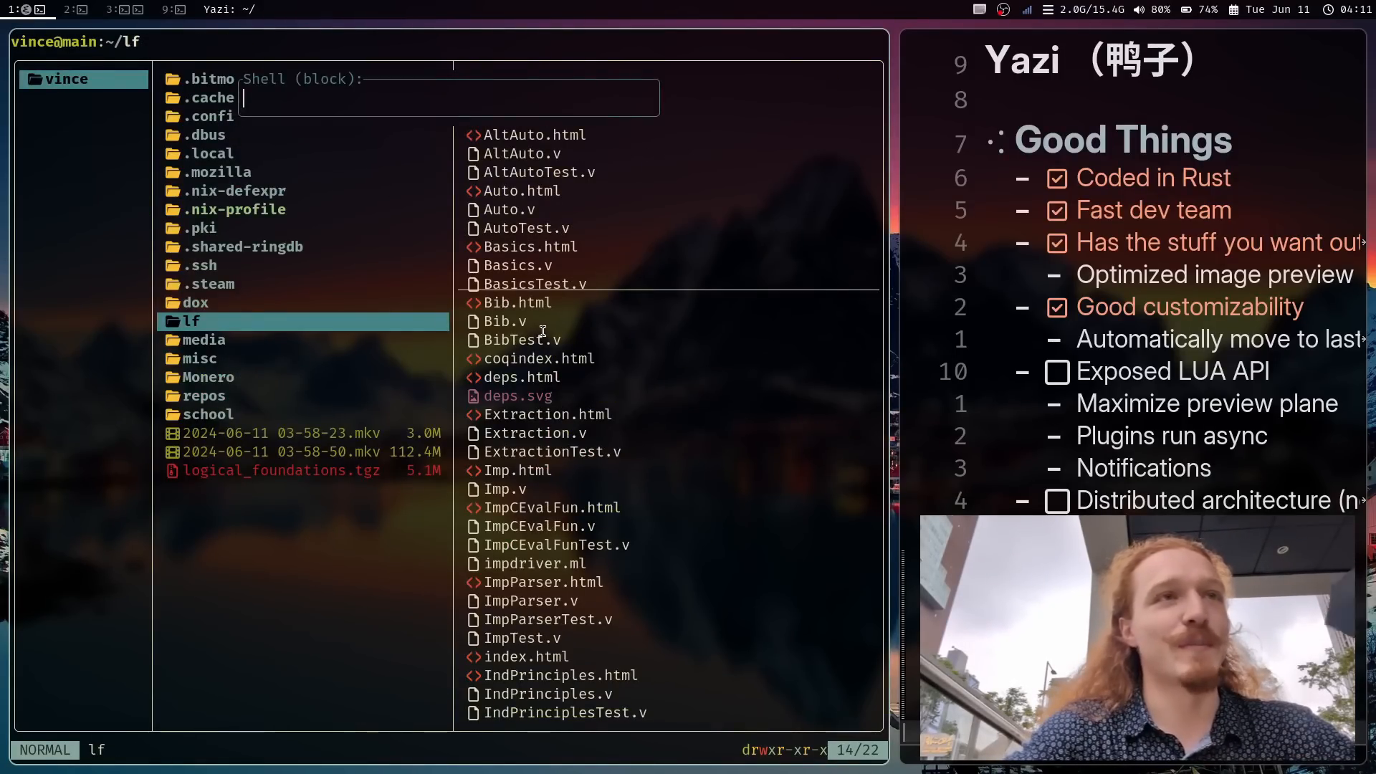
Enter asciiquarium at the blocking shell prompt from the lf folder.
text(asciiquari)
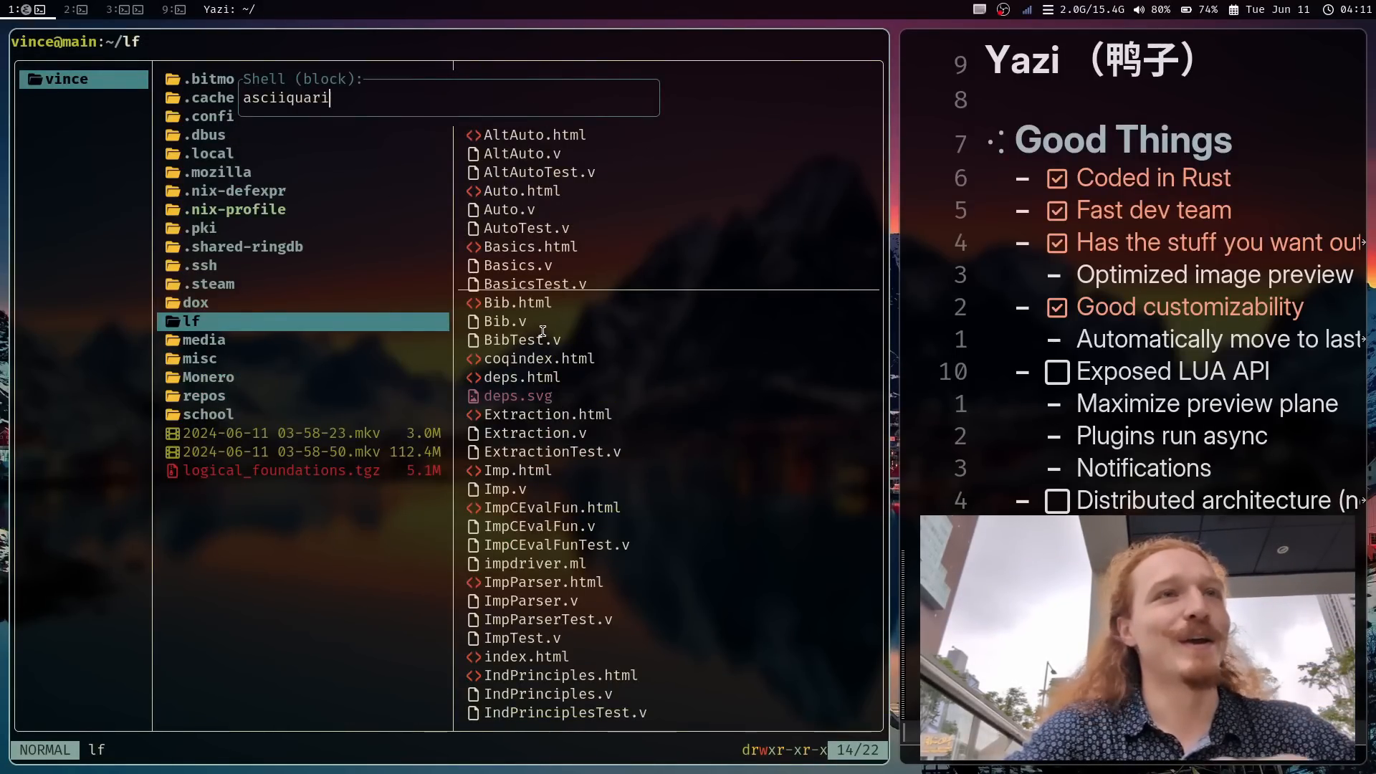
text(um)
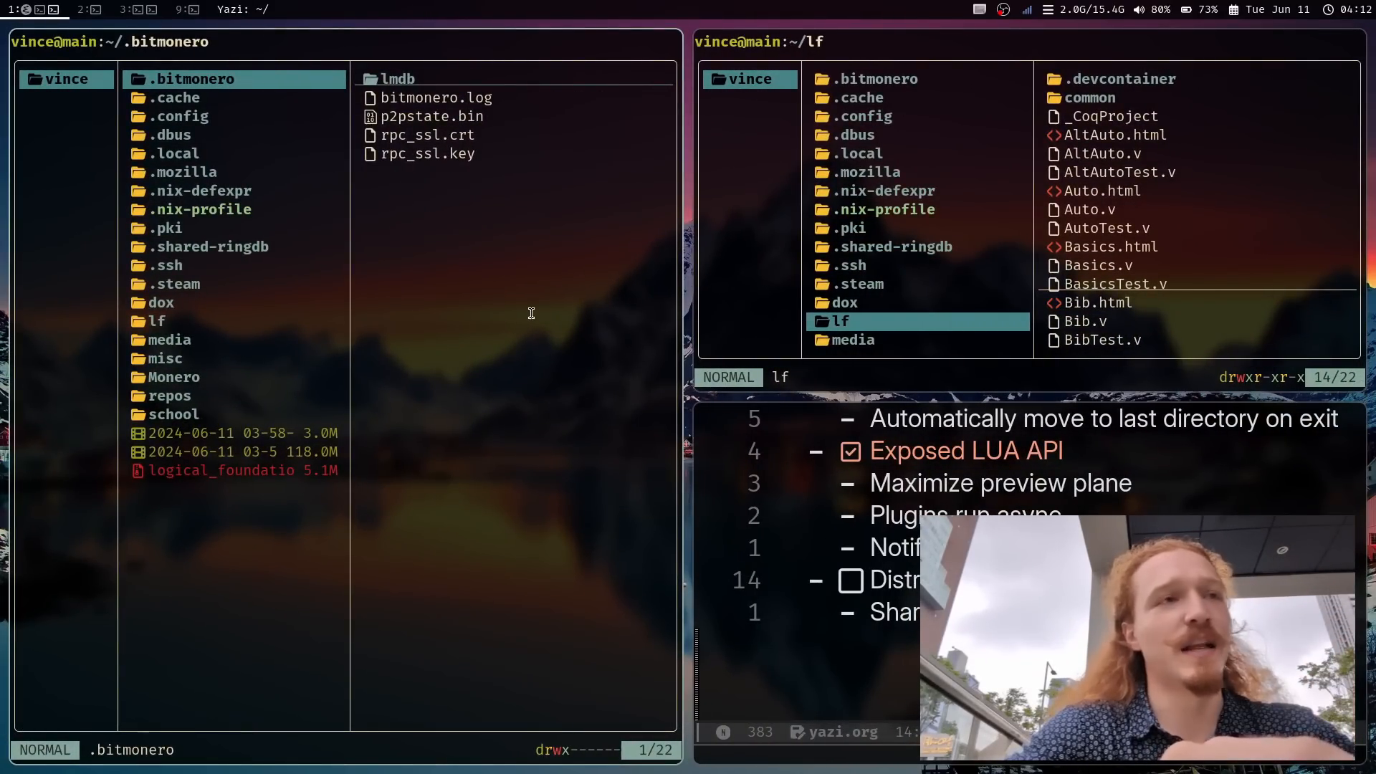
Create a new file named 'my_' in the home folder.
key(a)
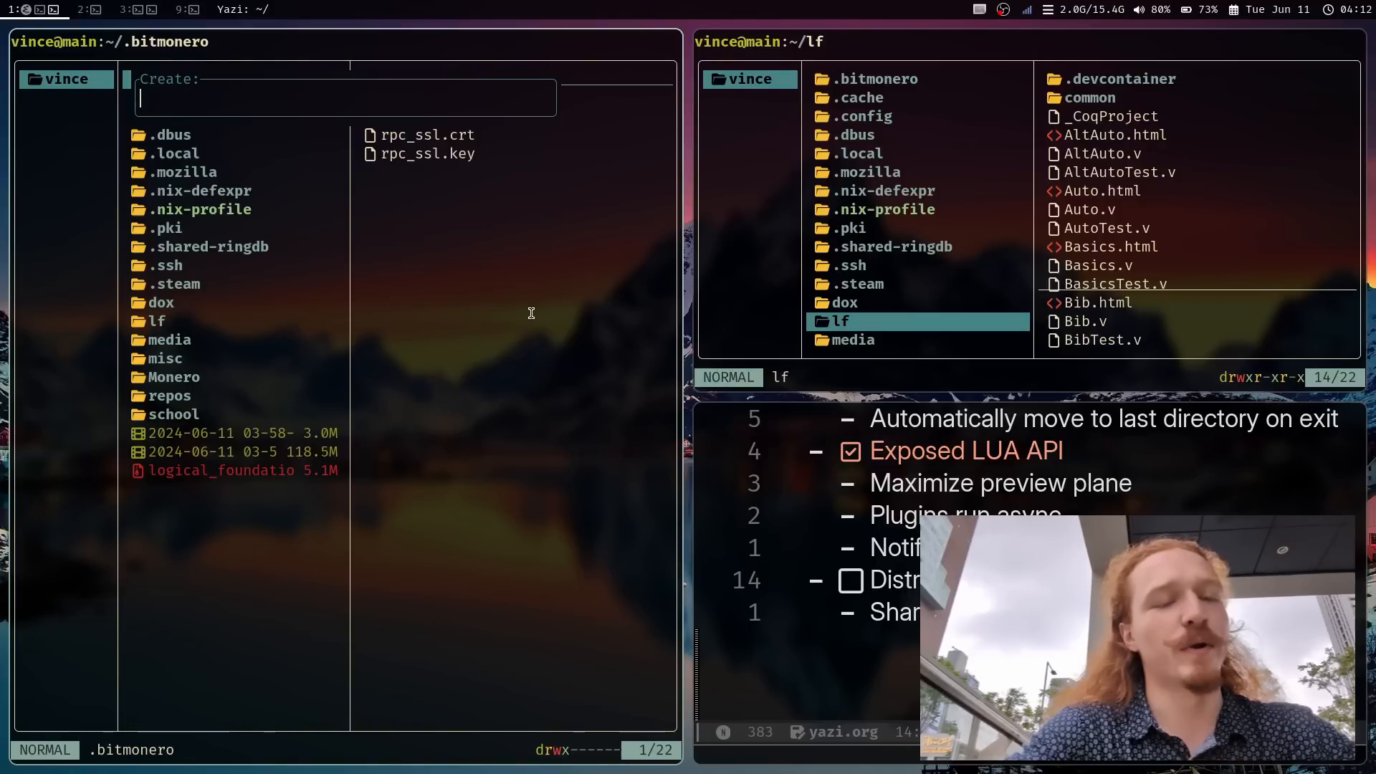
text(my_)
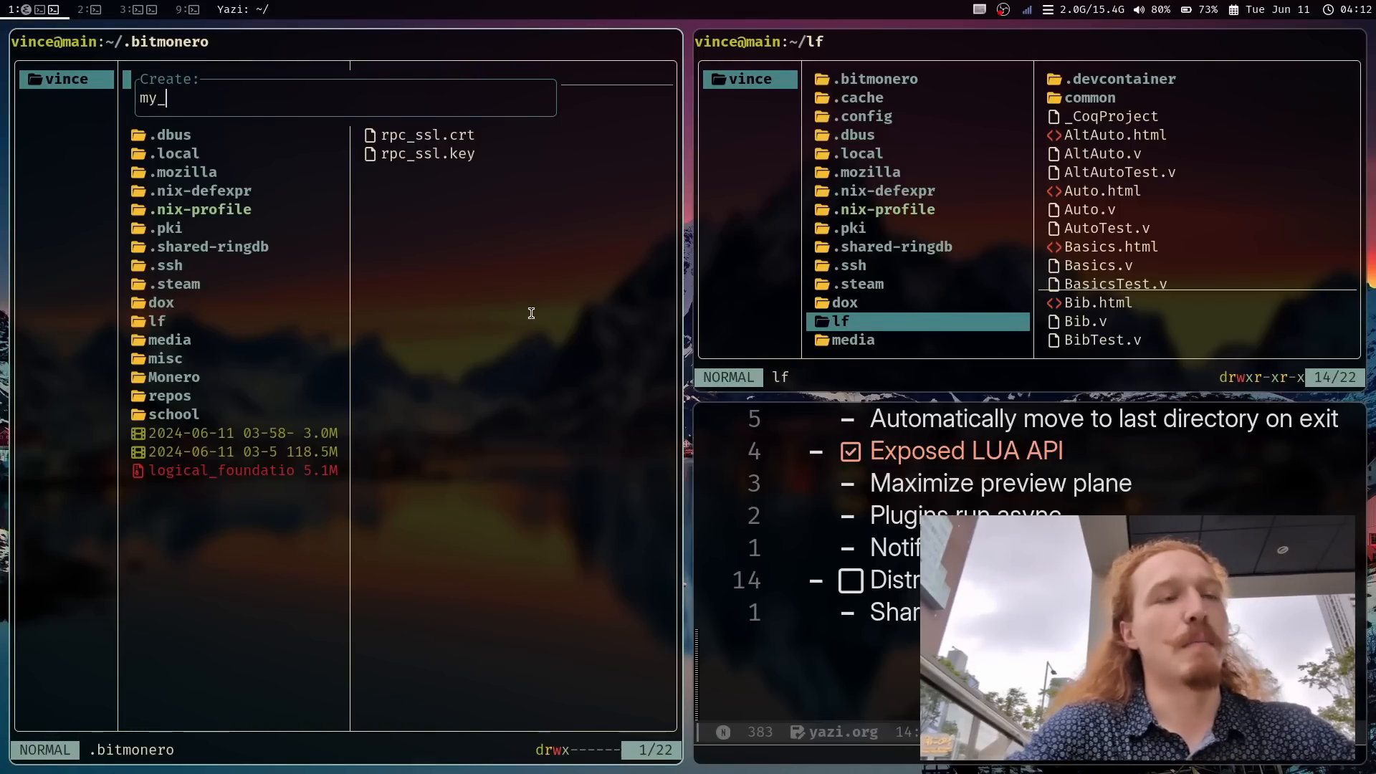
key(Enter)
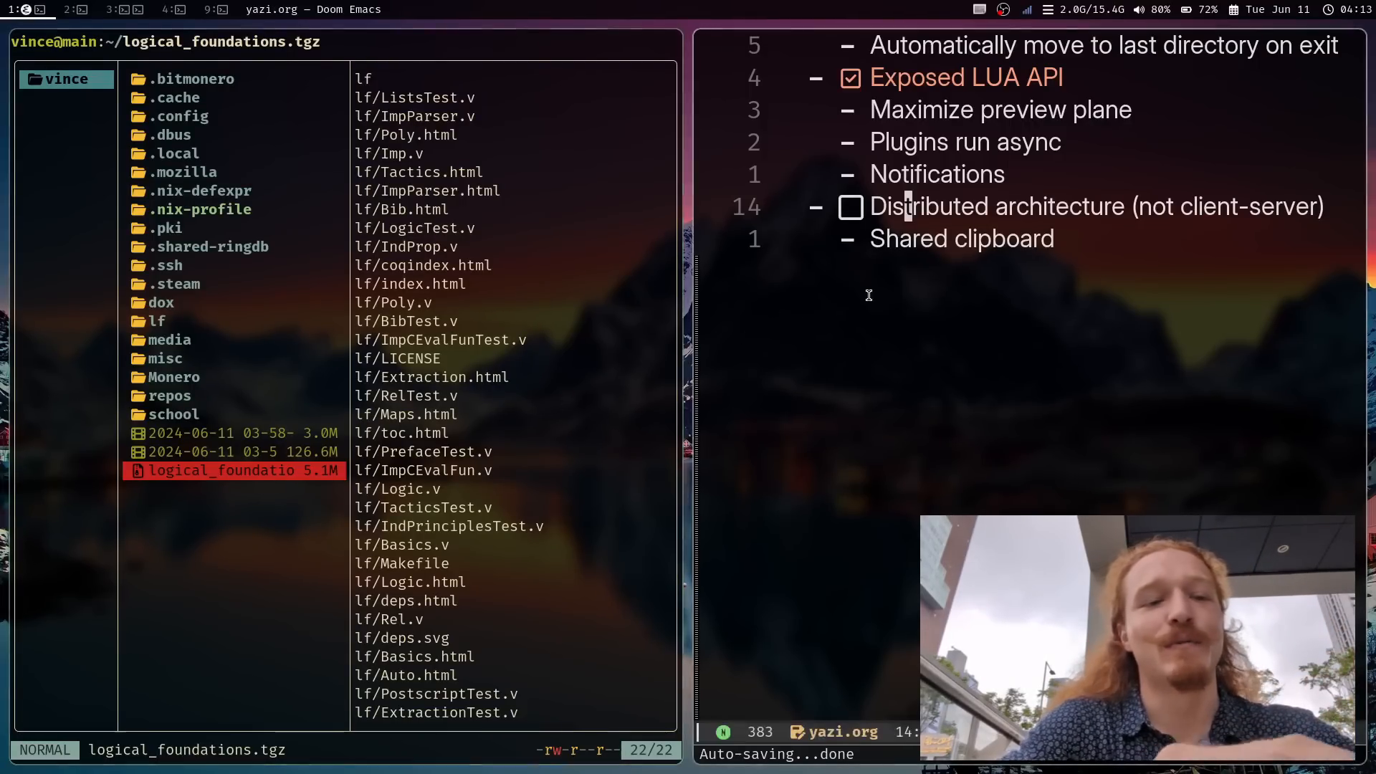
Select the second screen recording, browse media/pix, then move into lf's common folder.
click(851, 207)
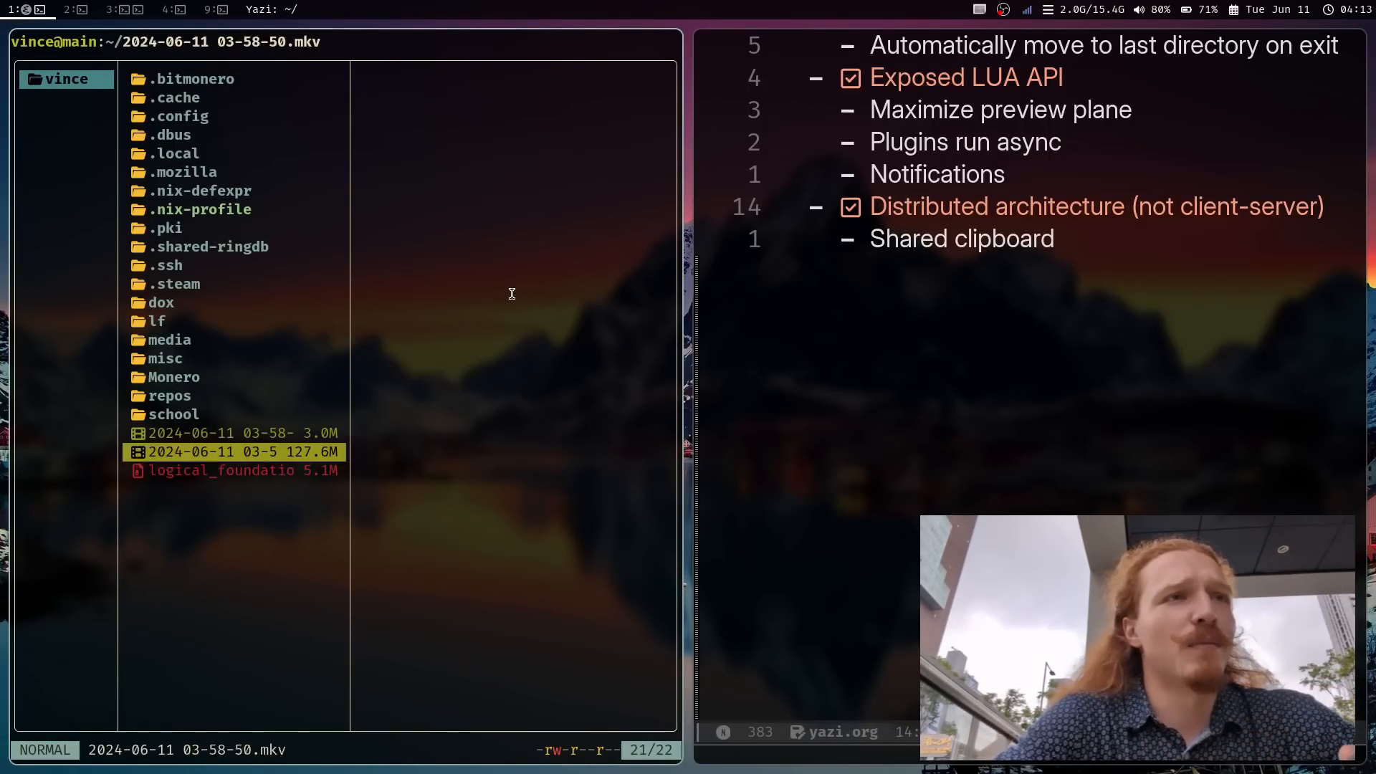
click(173, 377)
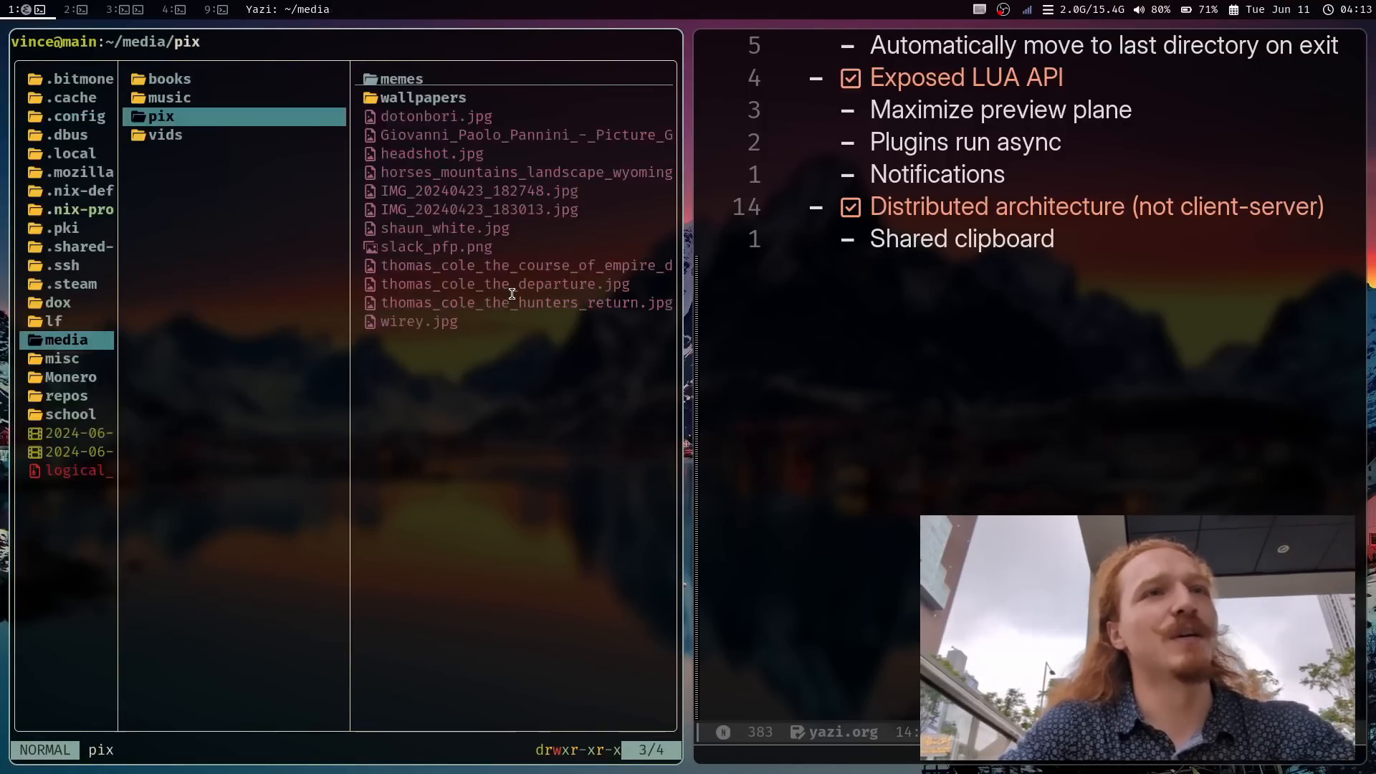
key(h)
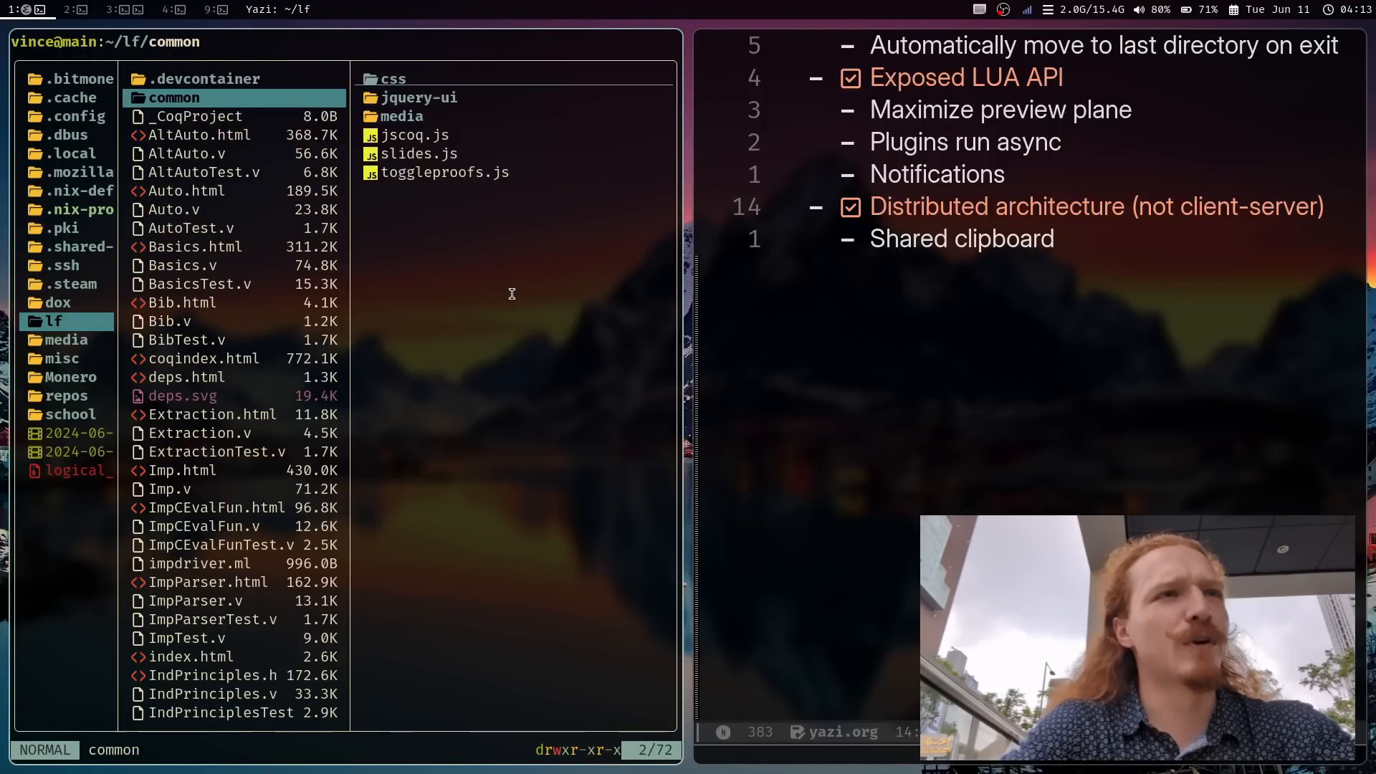
click(182, 303)
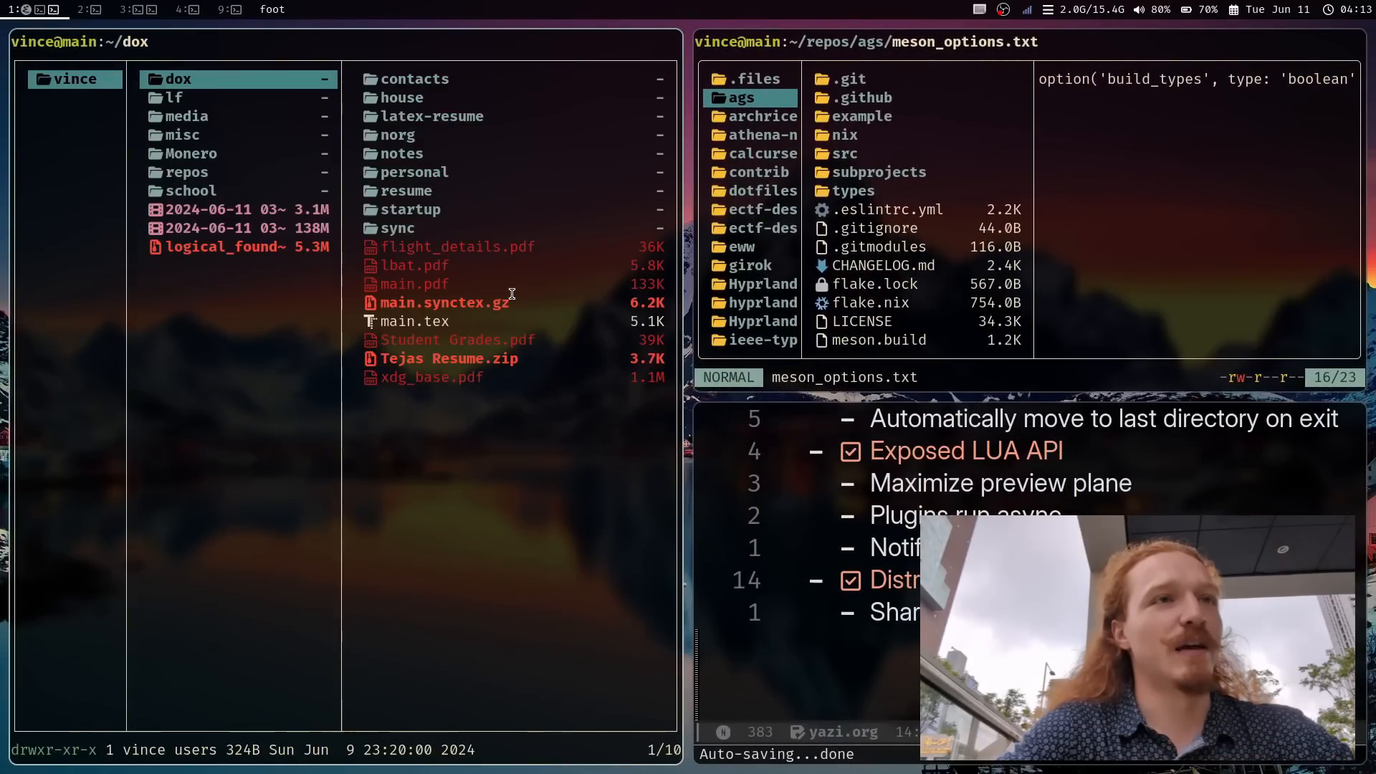
Browse ~/dox and type 'cd .config/yazi' at the shell prompt.
click(187, 172)
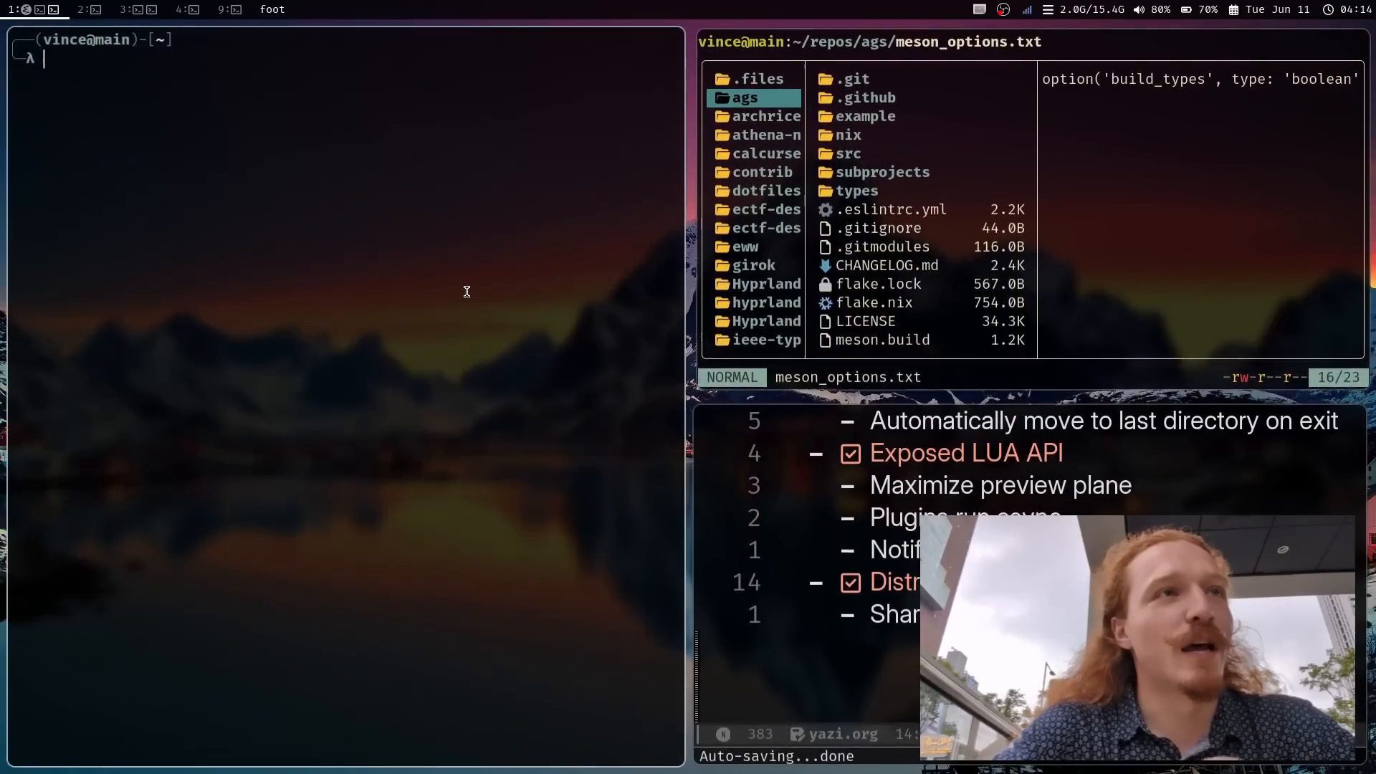
text(cd .config/yazi)
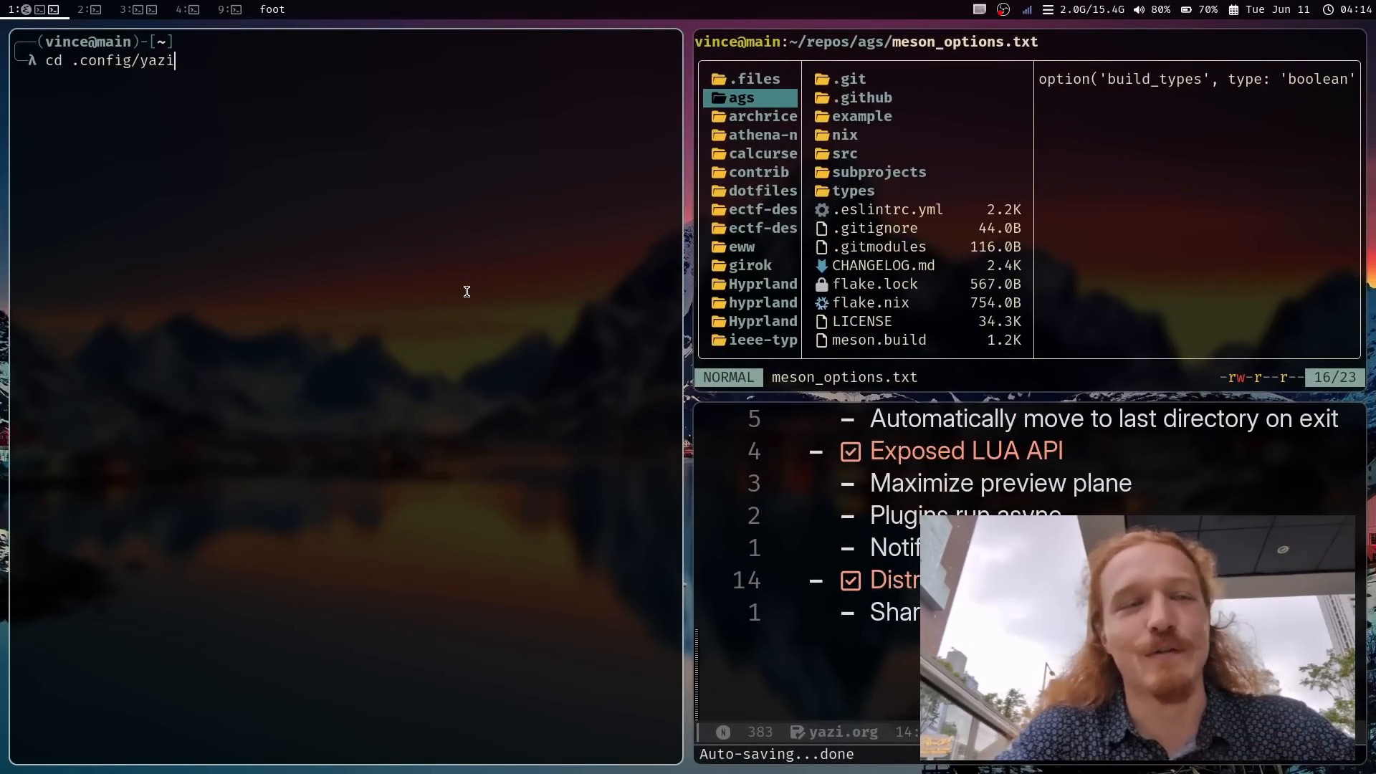